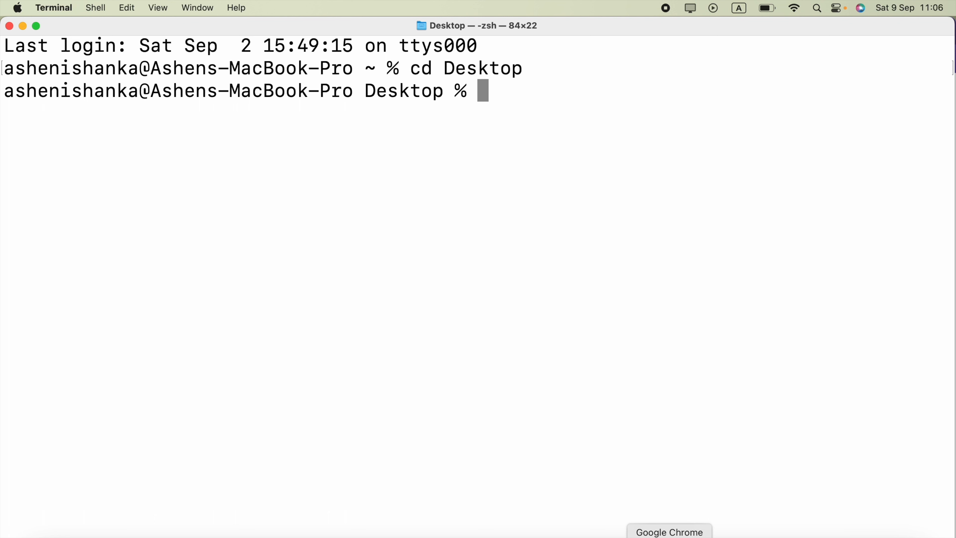
mouse_move(47, 531)
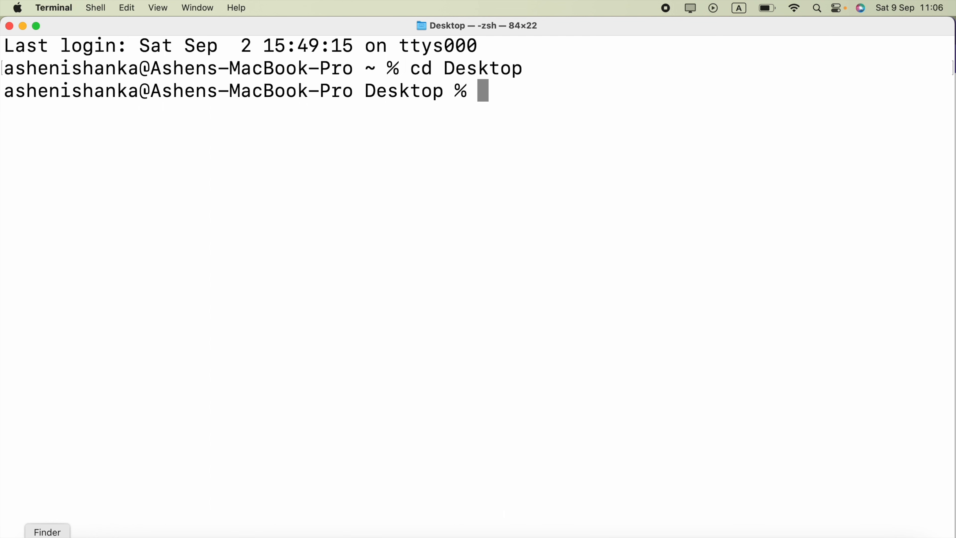
mouse_move(358, 342)
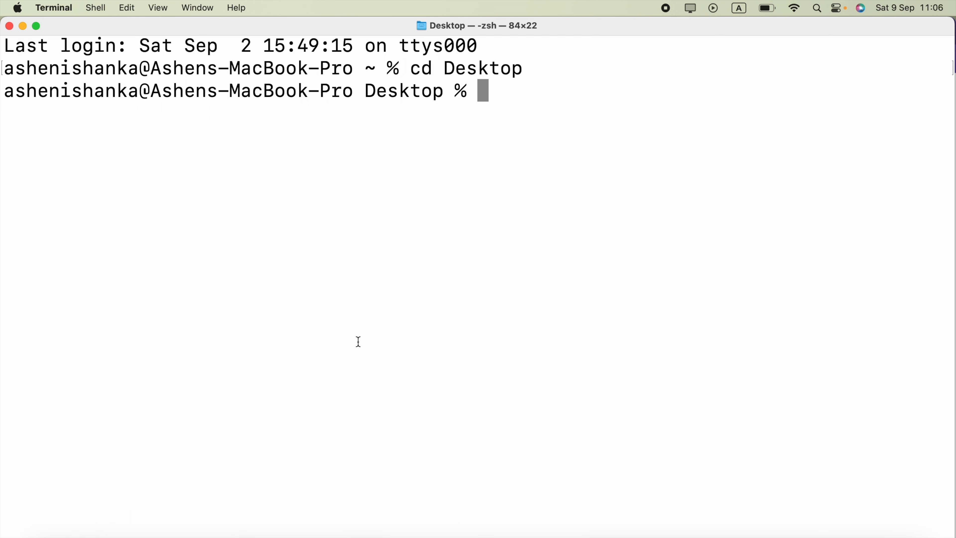
mouse_move(403, 305)
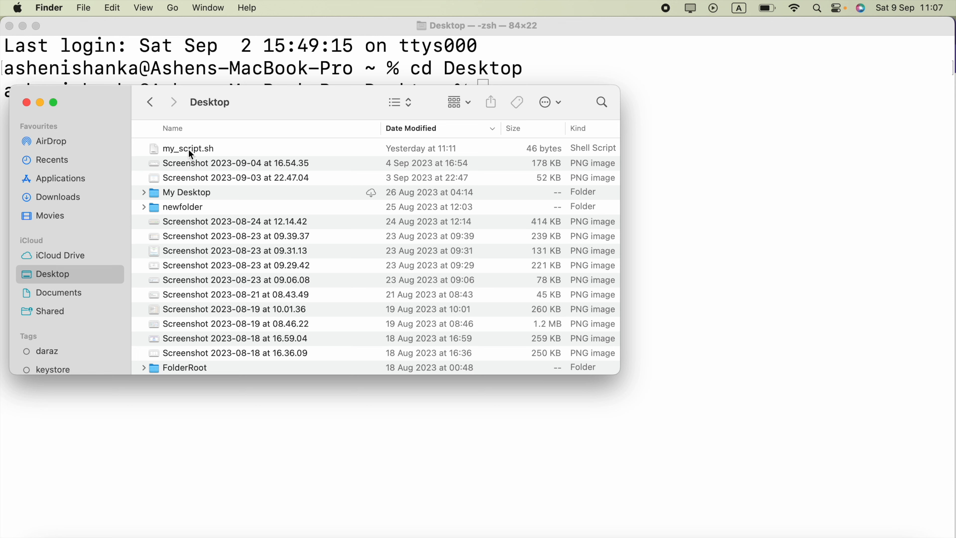
mouse_move(222, 155)
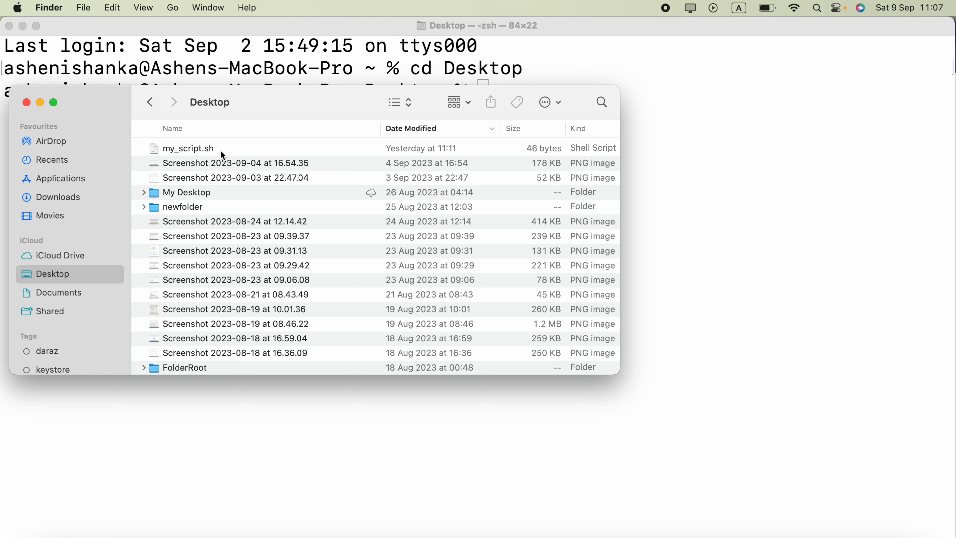
- Select my_script.sh in the Finder Desktop listing
left_click(187, 149)
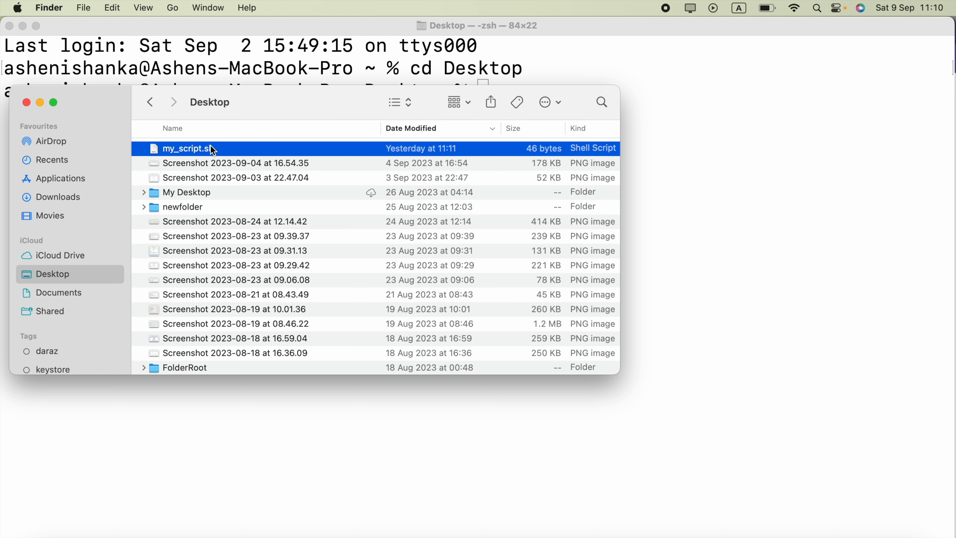
mouse_move(326, 155)
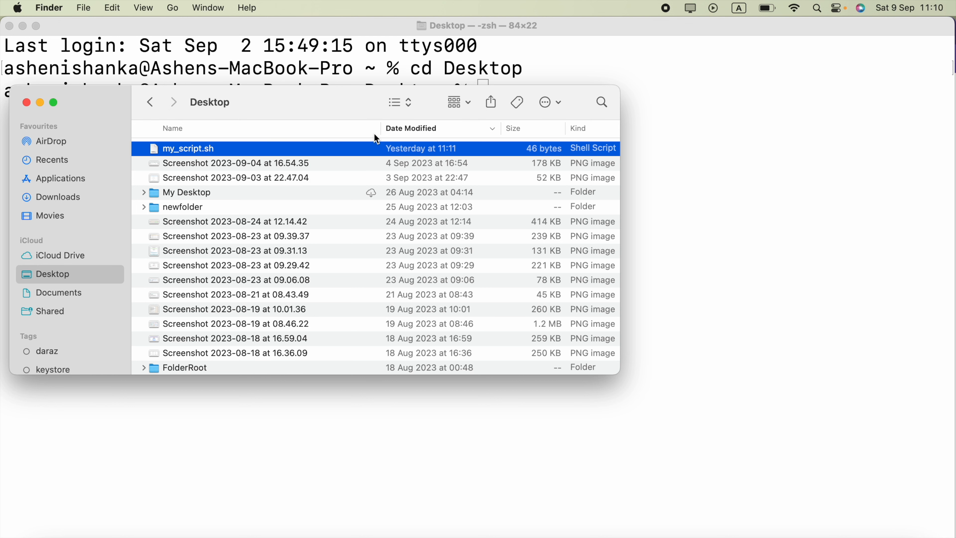
- Enter bash my_script.sh at the Desktop prompt, then discard it unrun
left_click(682, 128)
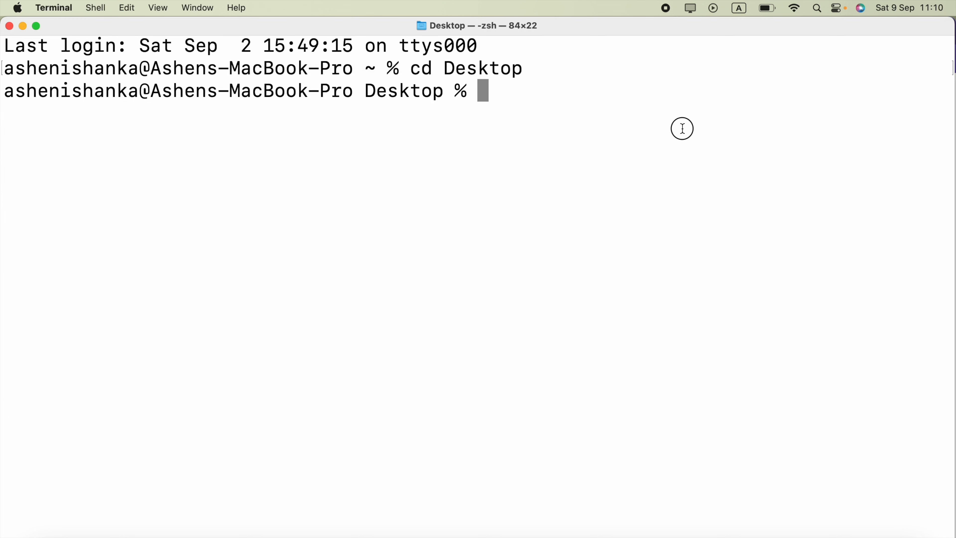
mouse_move(210, 98)
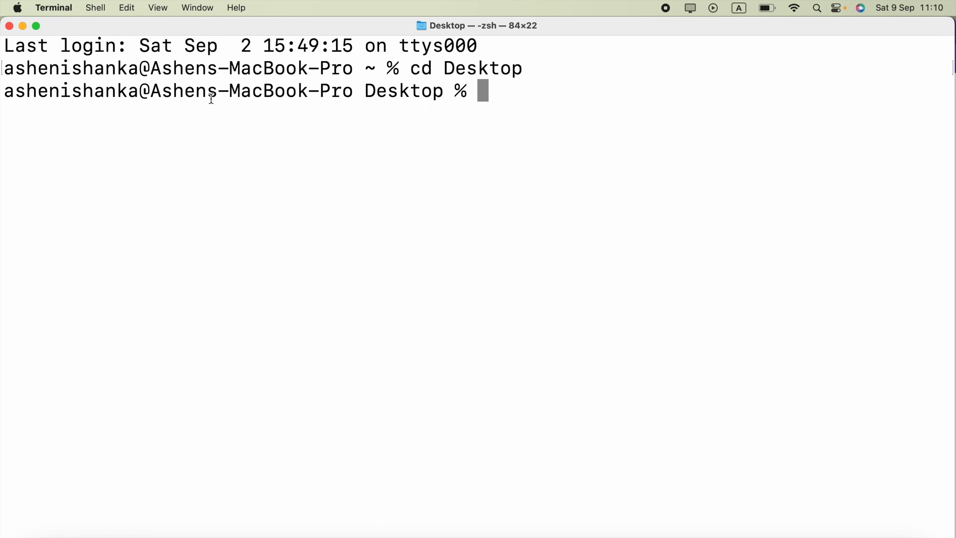
type("bash")
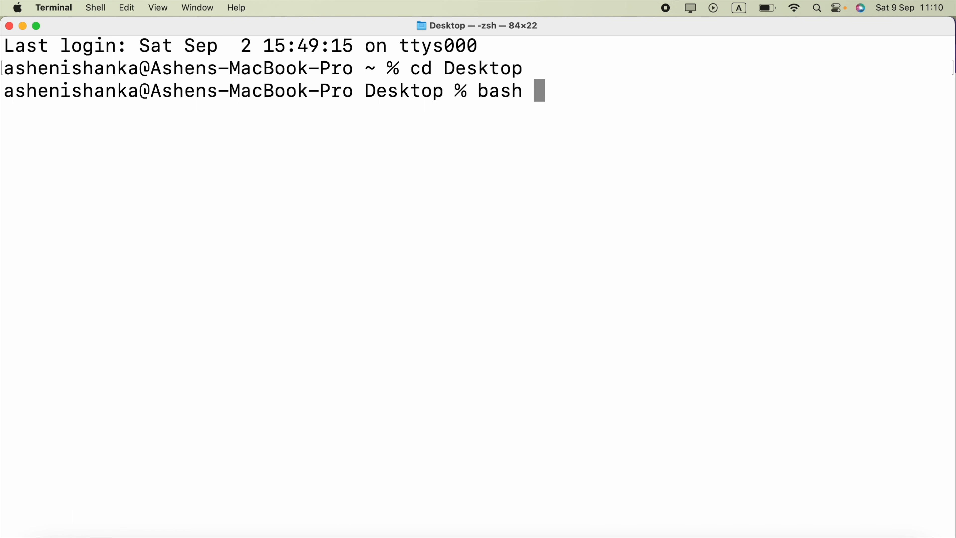
mouse_move(604, 119)
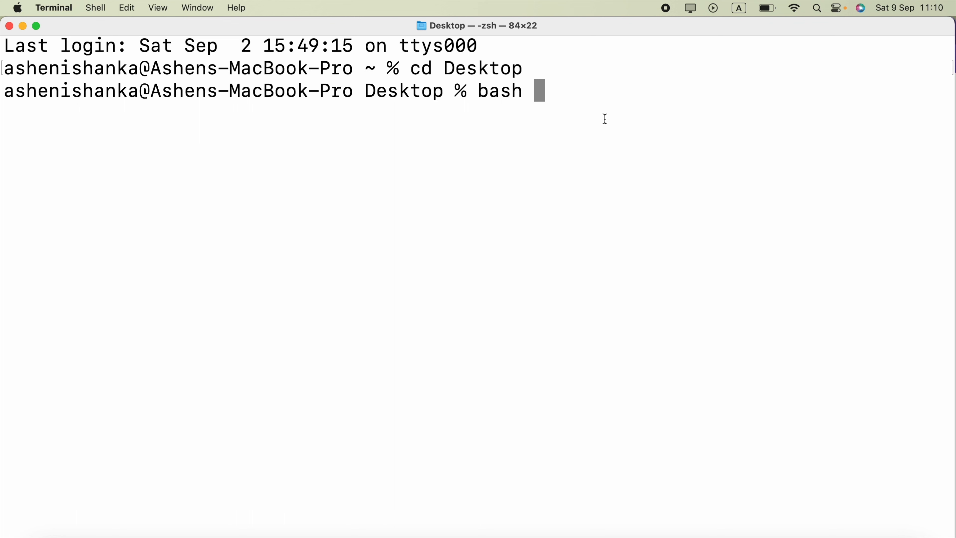
type("m")
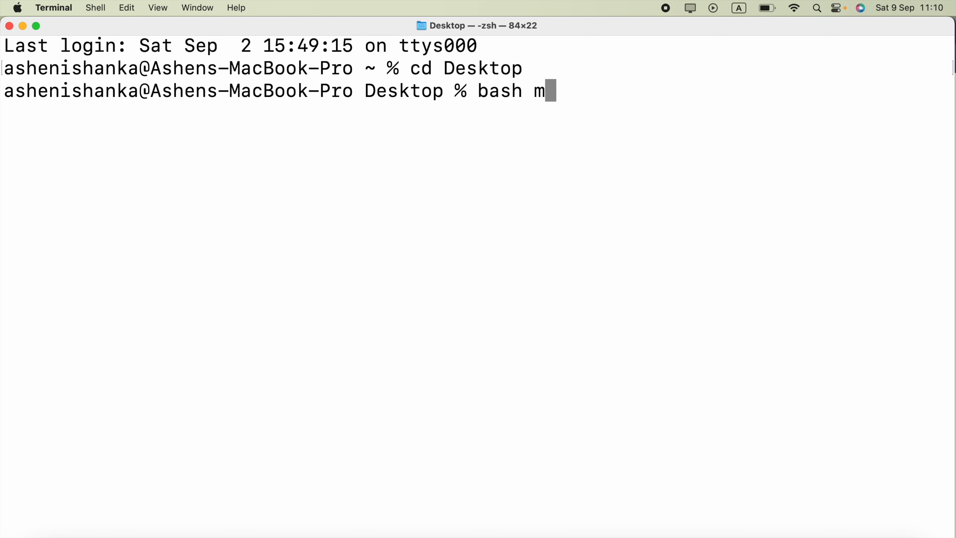
type("y_")
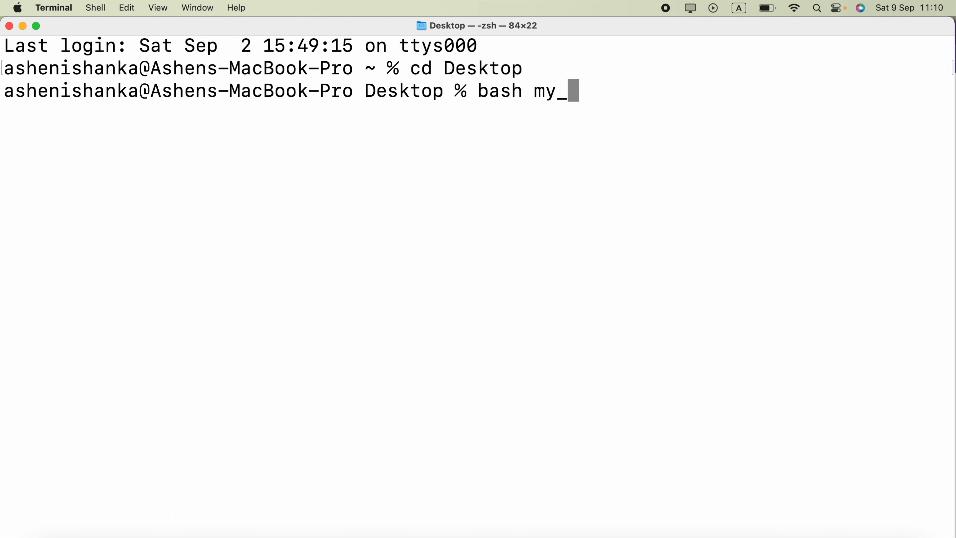
type("script")
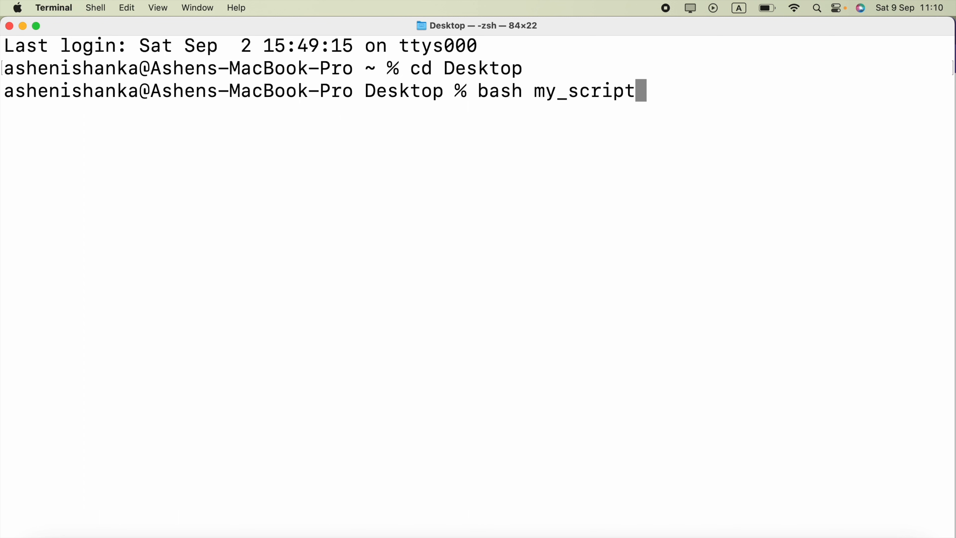
type(".sh")
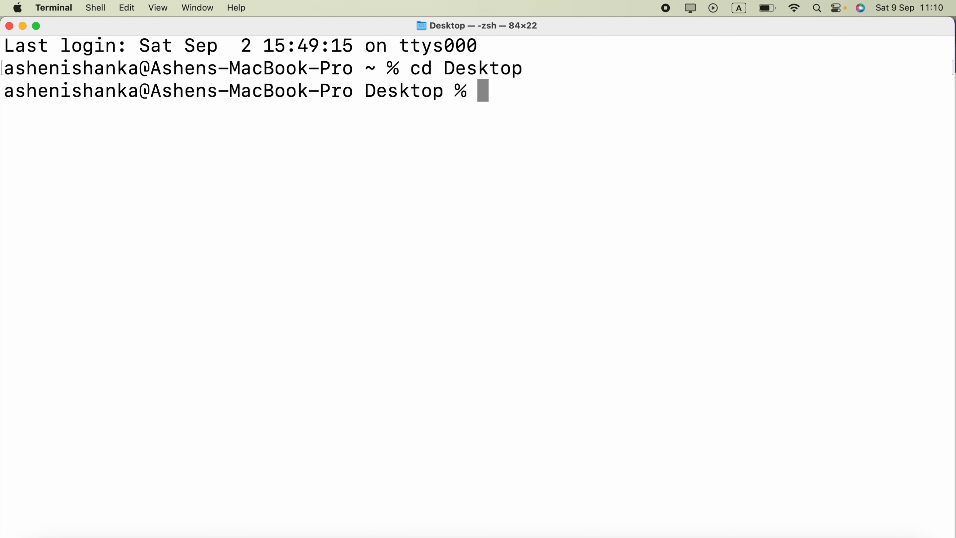
- Enter ./my_script.sh at the prompt, ready for arguments, without running it
type("./")
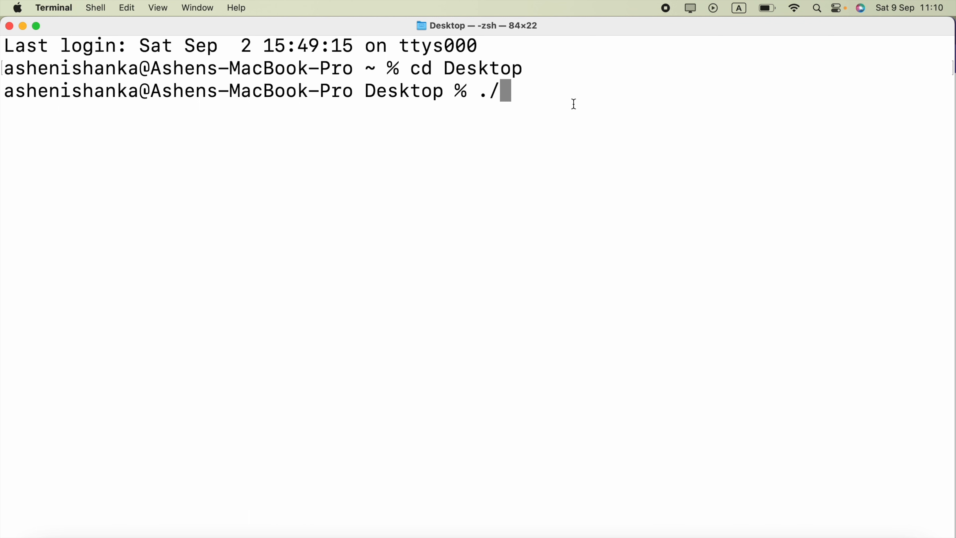
type("m")
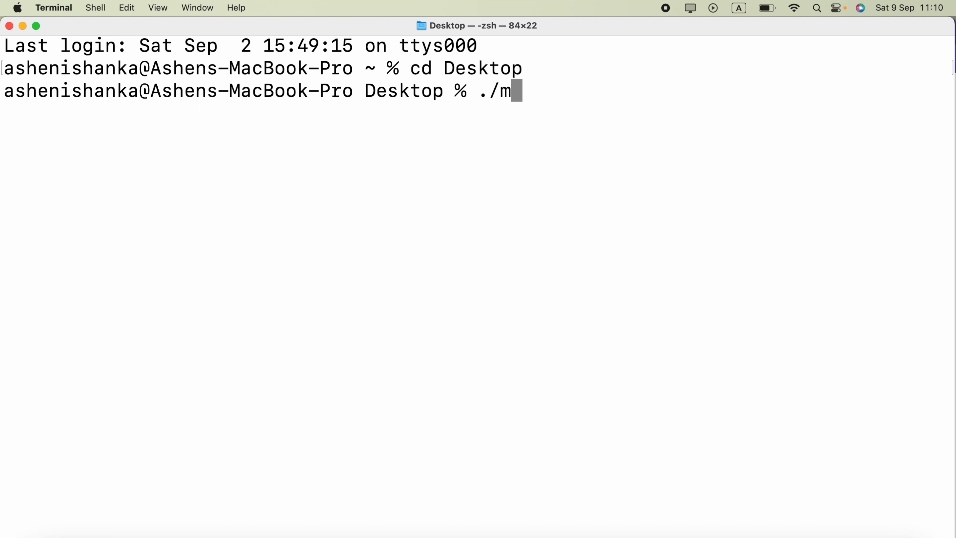
type("y_scri")
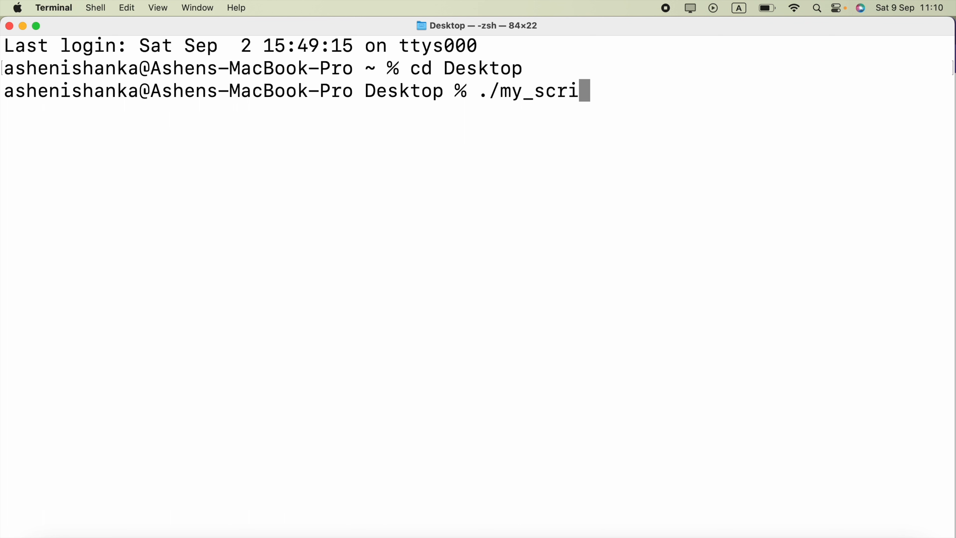
type("pt.sh")
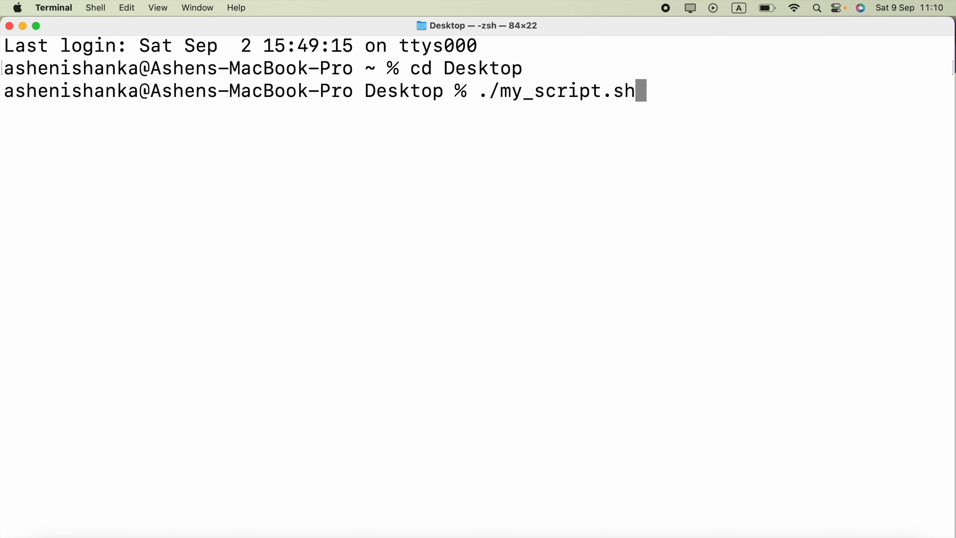
mouse_move(451, 155)
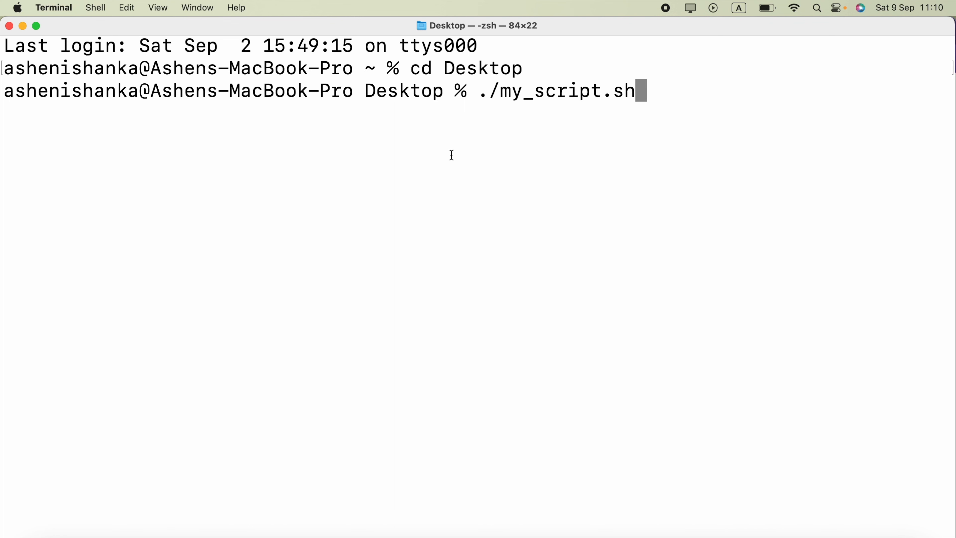
mouse_move(519, 113)
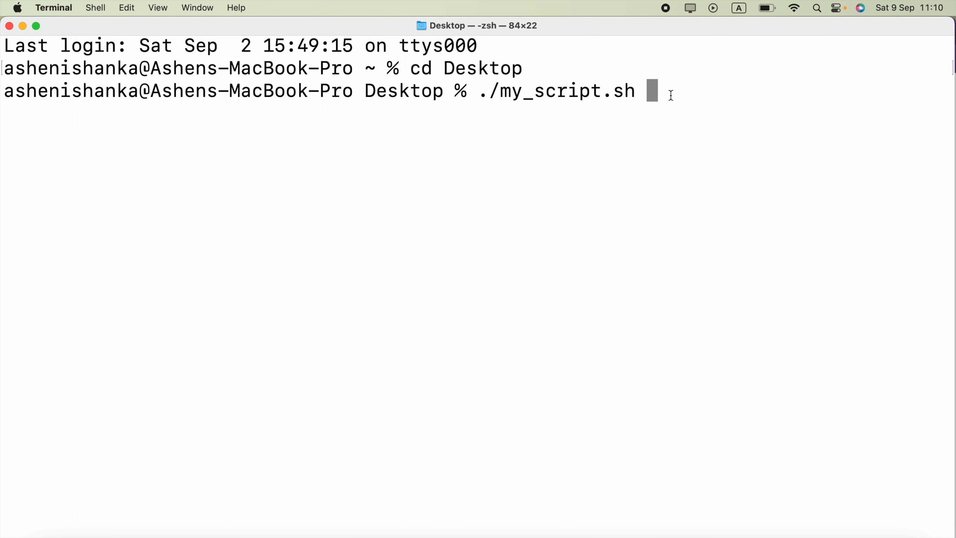
type("ar")
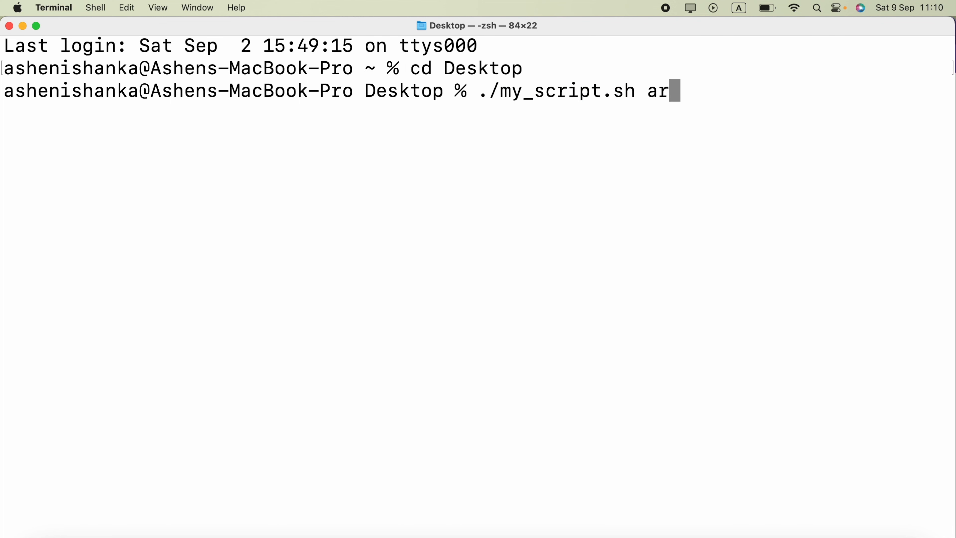
type("g")
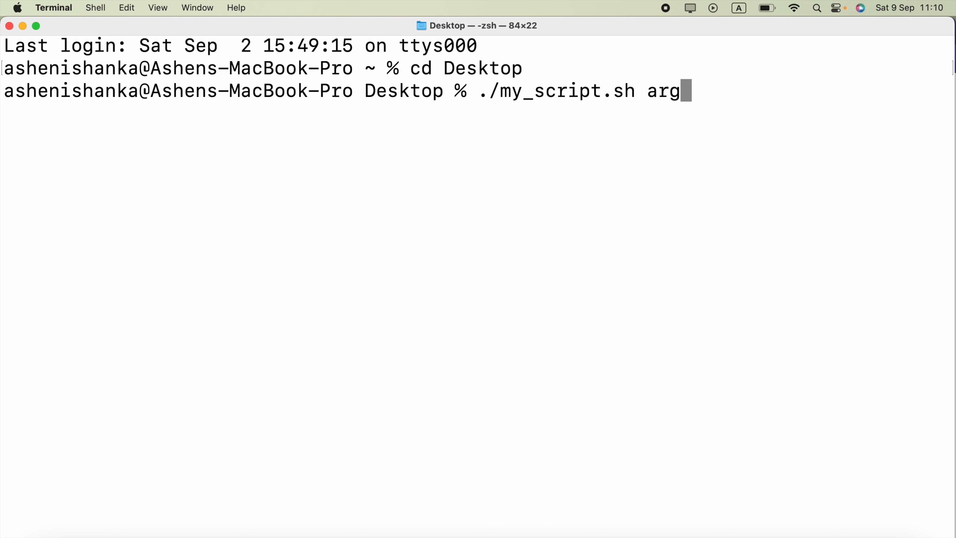
type("1 a")
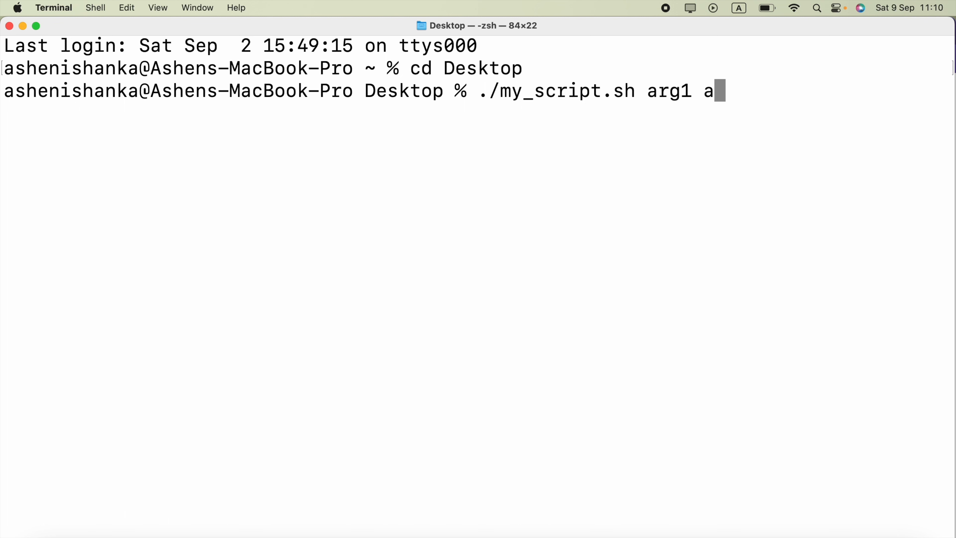
type("rg2")
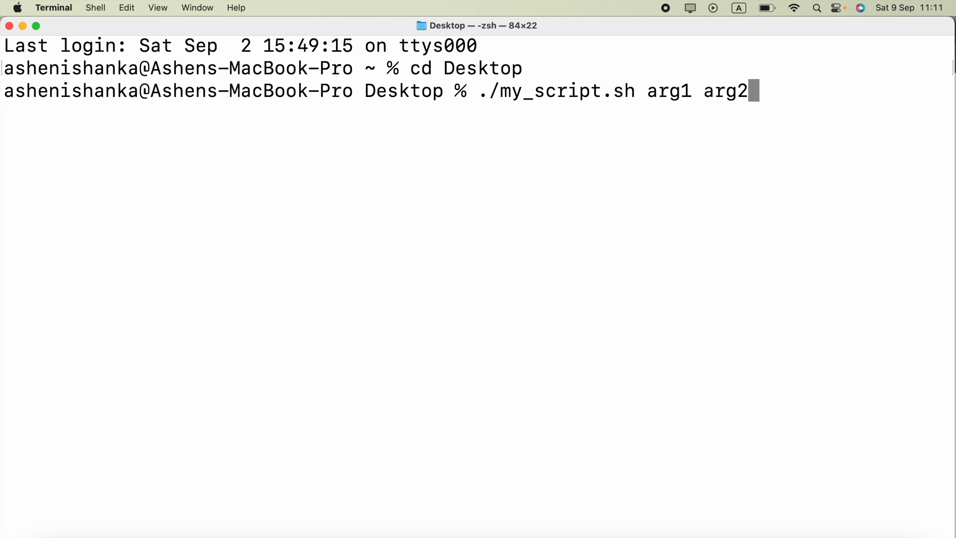
type("arg3")
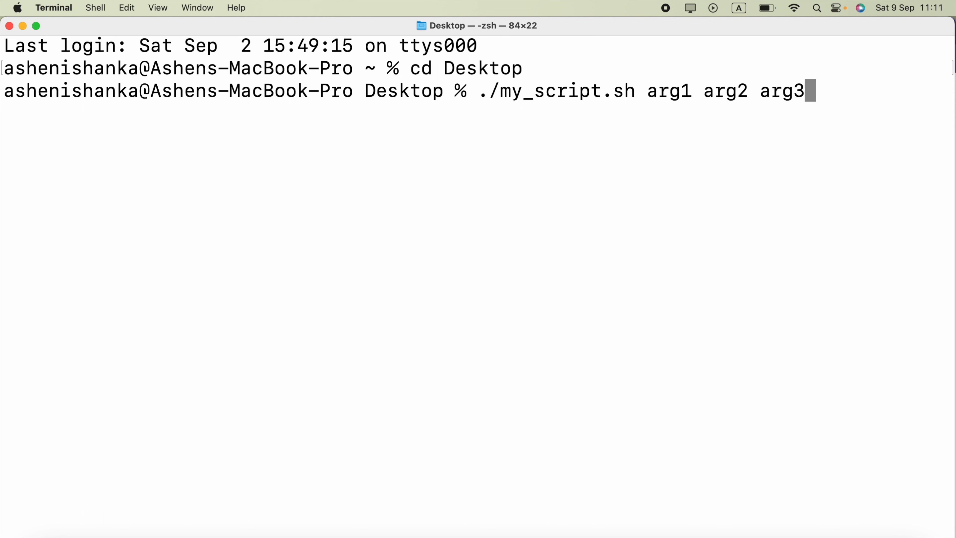
key("backspace")
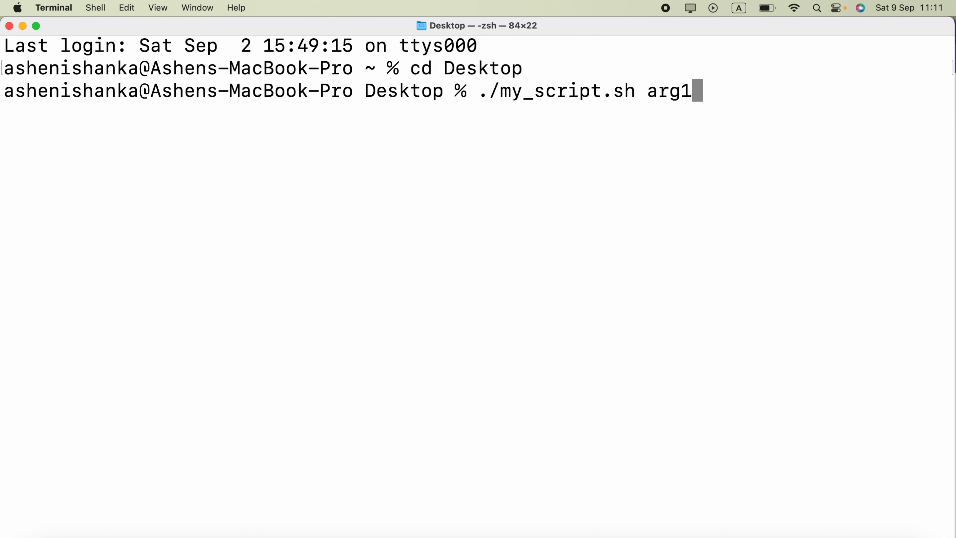
key("backspace")
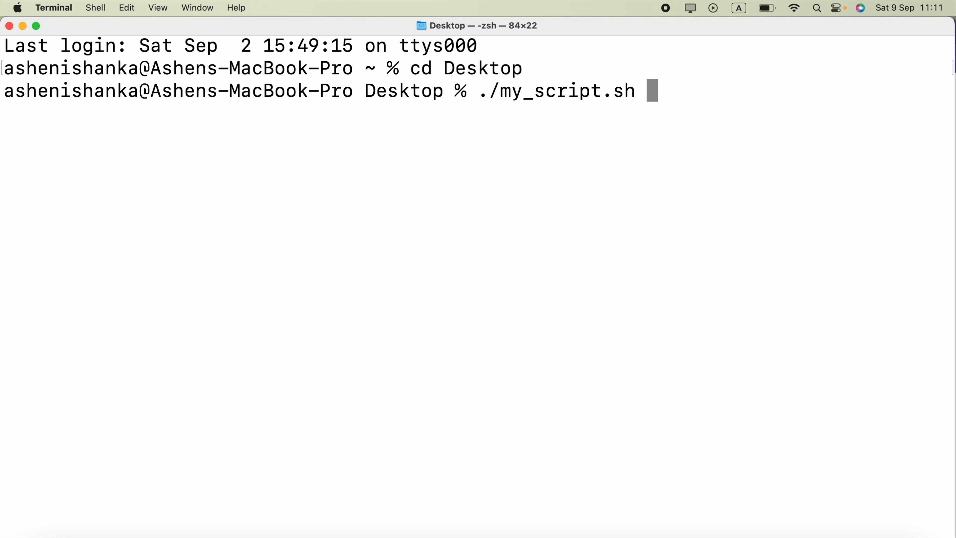
type("Ashe")
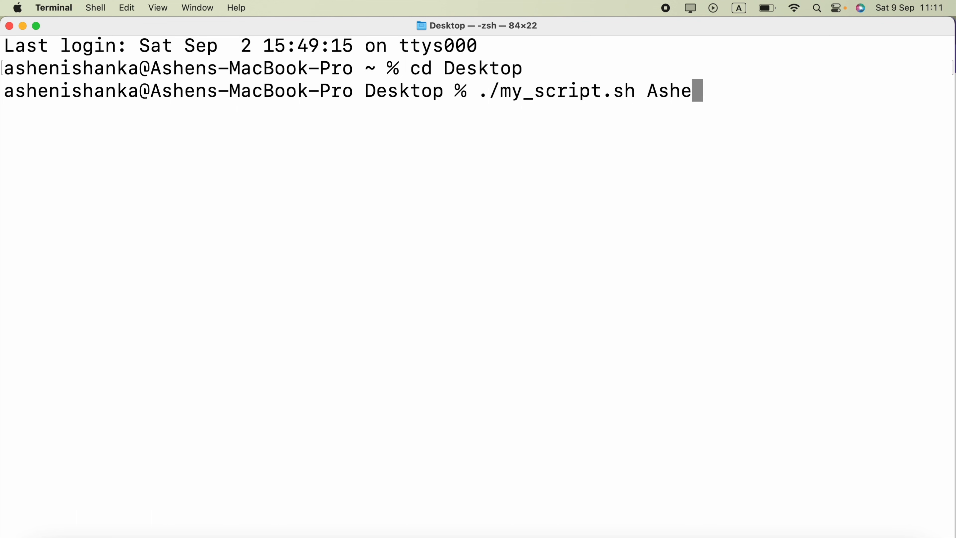
type("n")
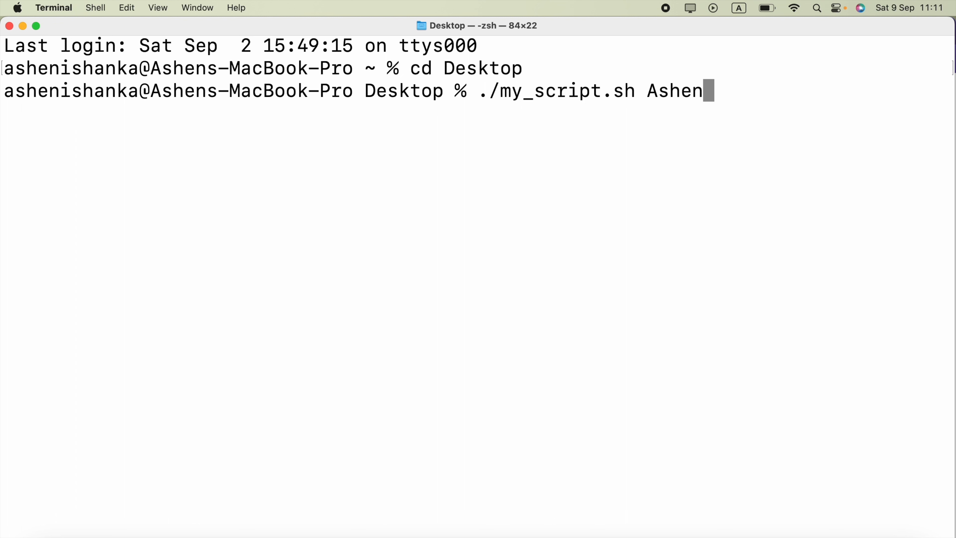
mouse_move(810, 49)
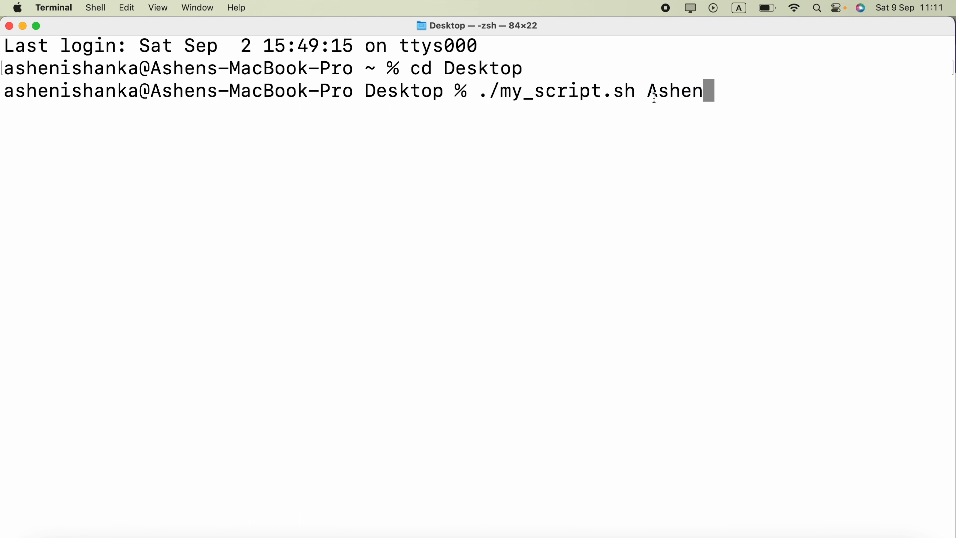
mouse_move(719, 68)
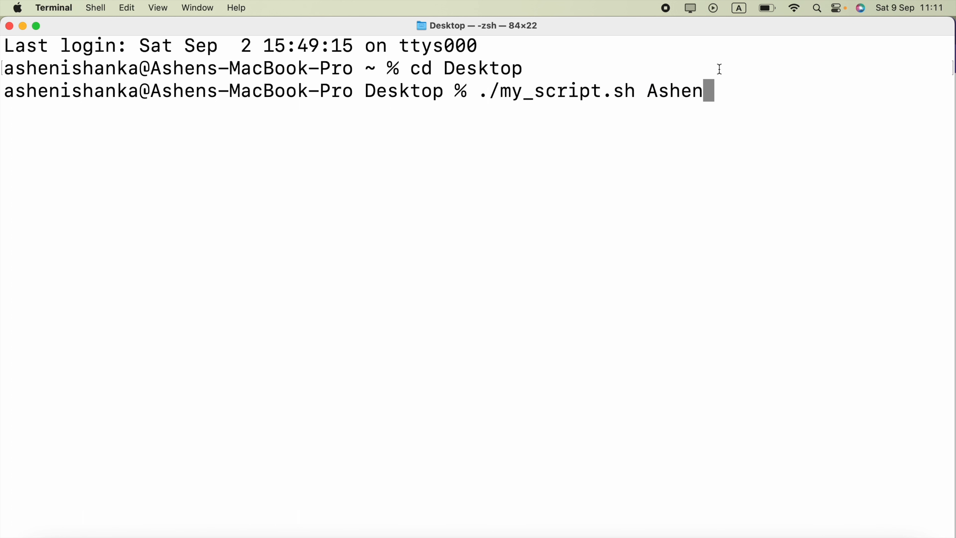
type("\\")
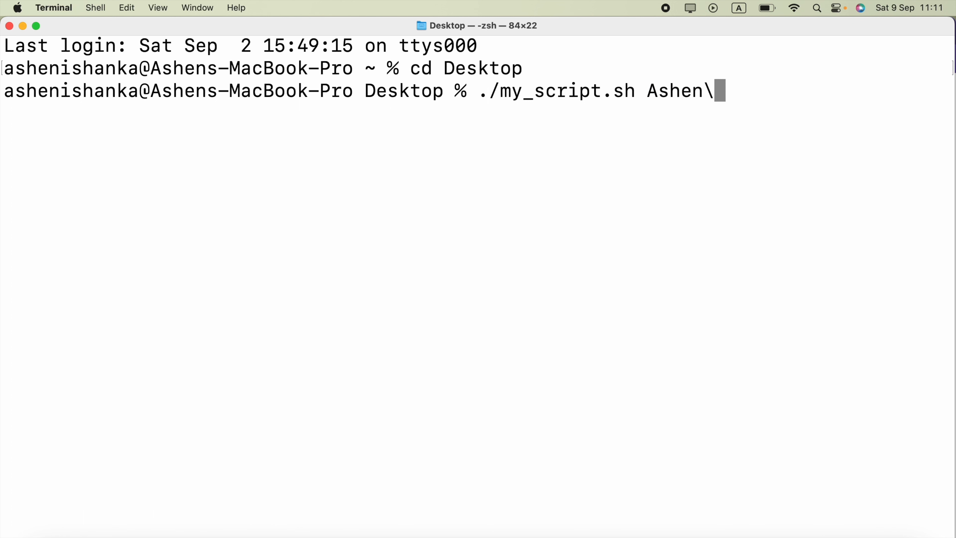
type("\" I\"")
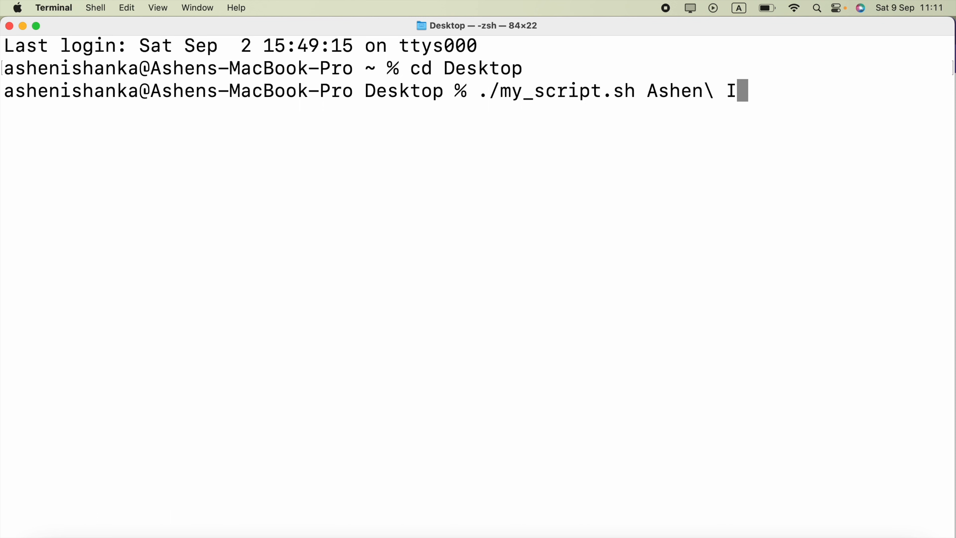
type("sj")
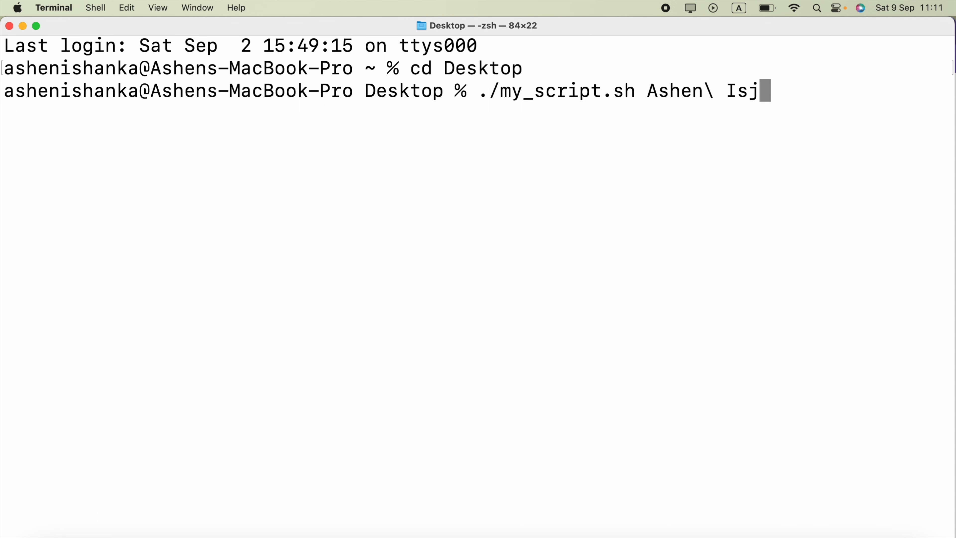
type("hanka")
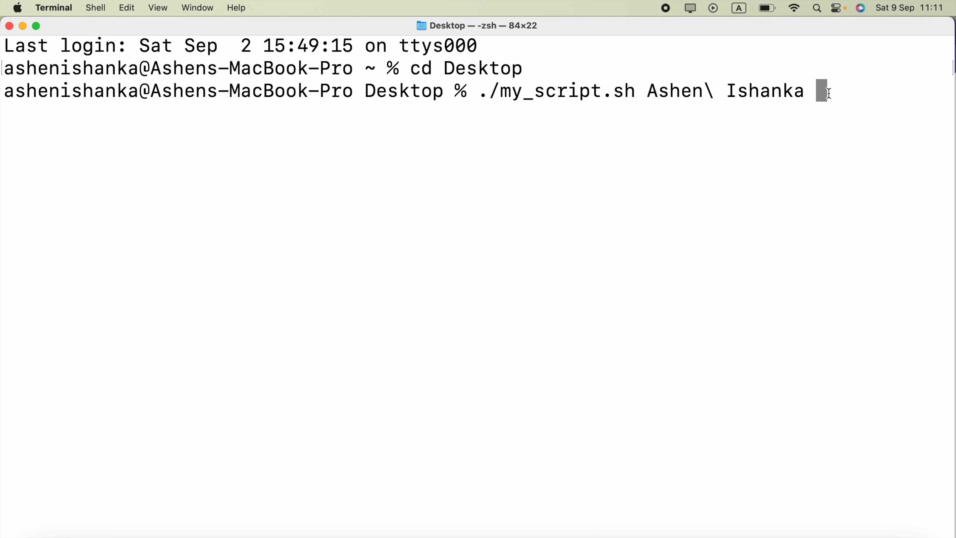
type("2")
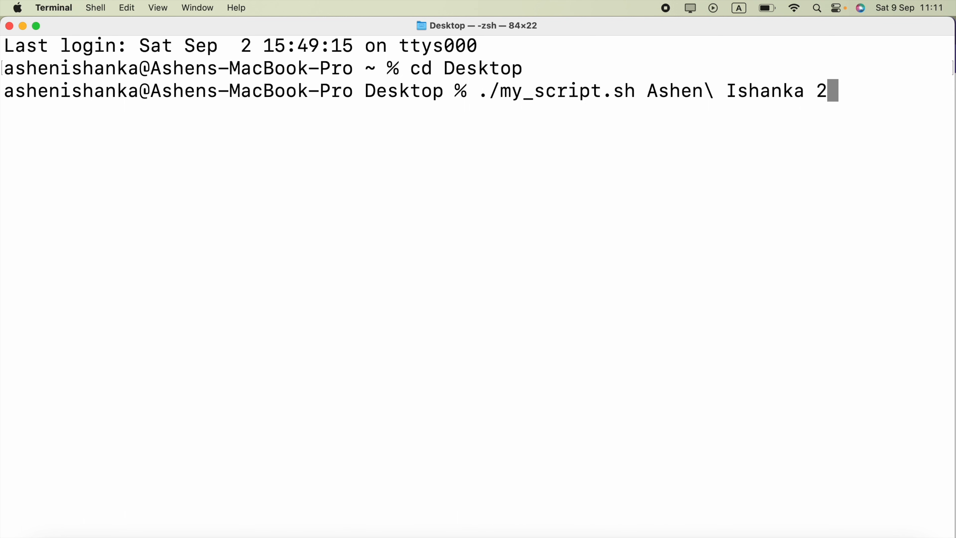
- Complete the age as 23 and run the script, printing its name and argument count 2
type("3")
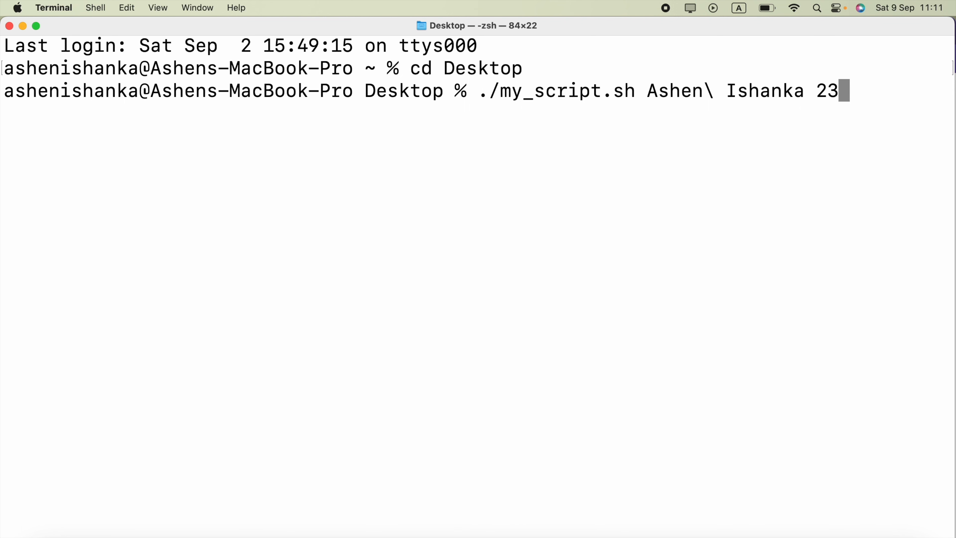
mouse_move(806, 96)
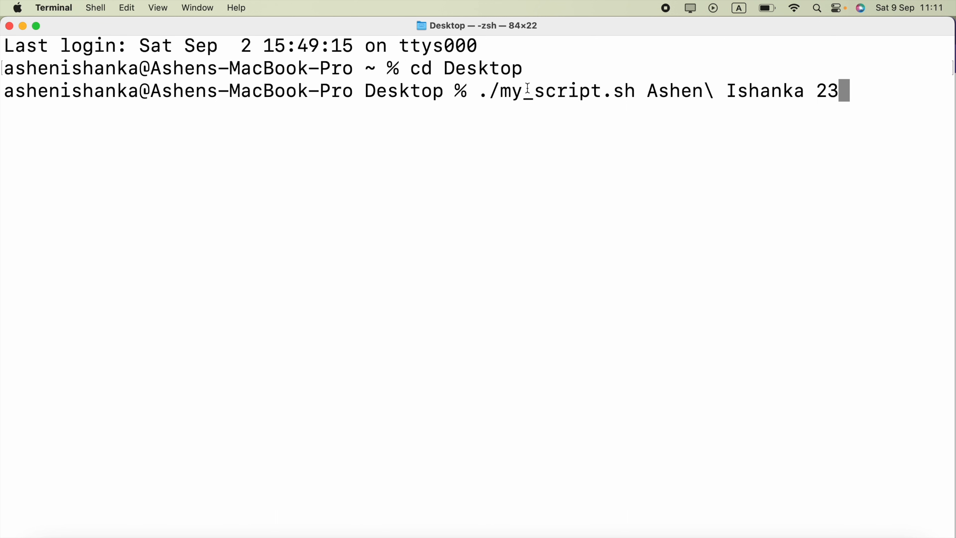
mouse_move(629, 100)
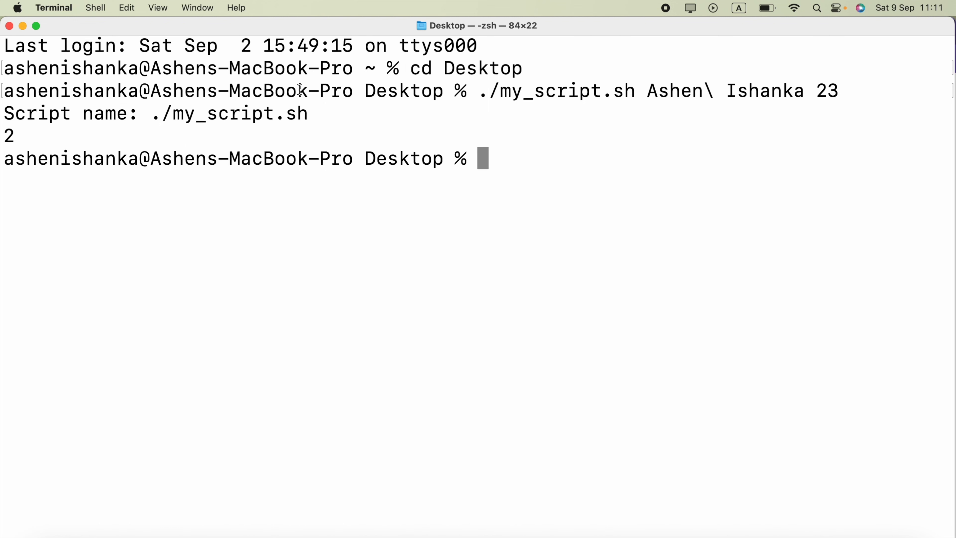
mouse_move(130, 169)
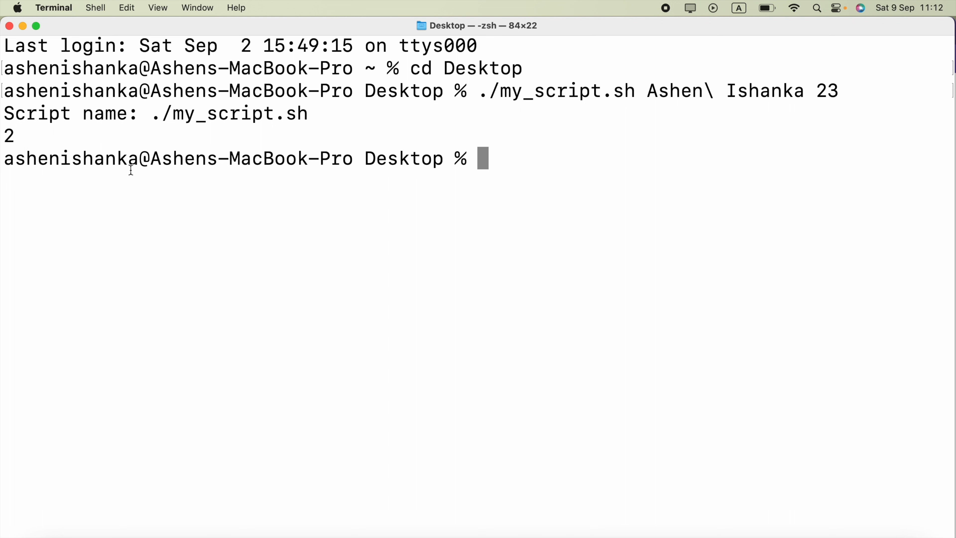
double_click(9, 134)
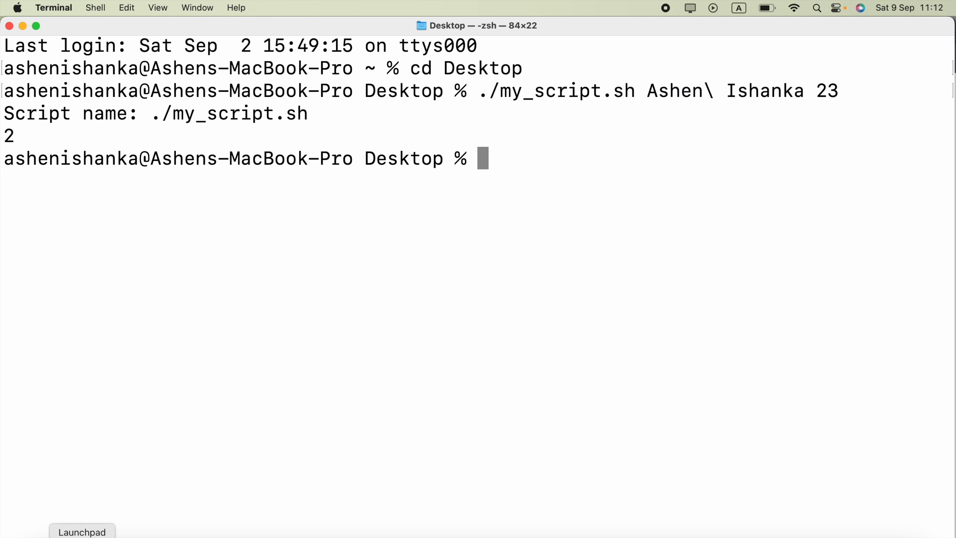
type("vim")
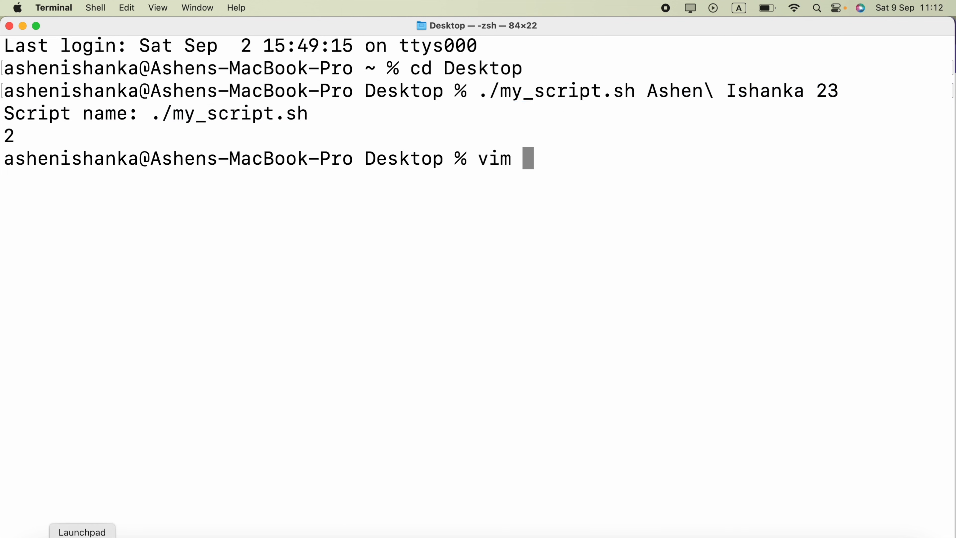
mouse_move(351, 144)
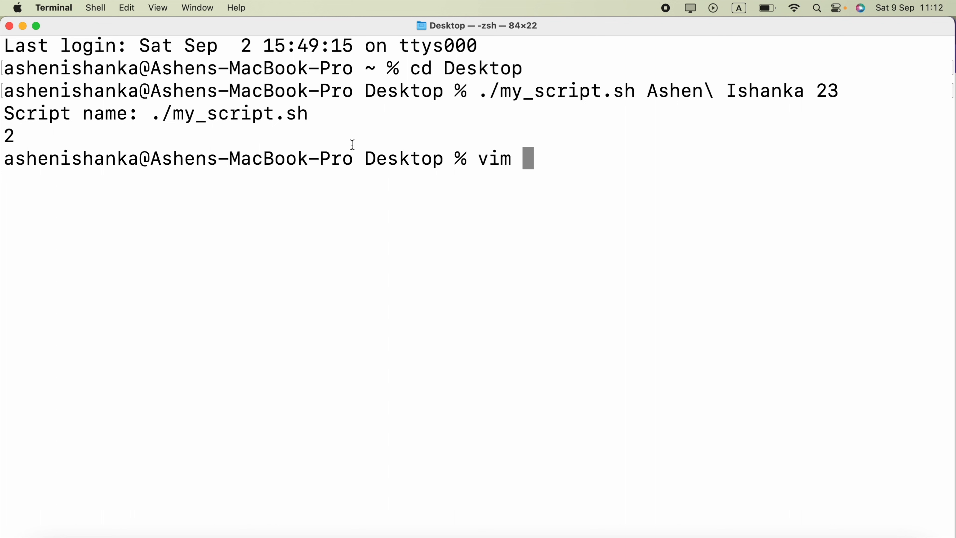
type("my_scr")
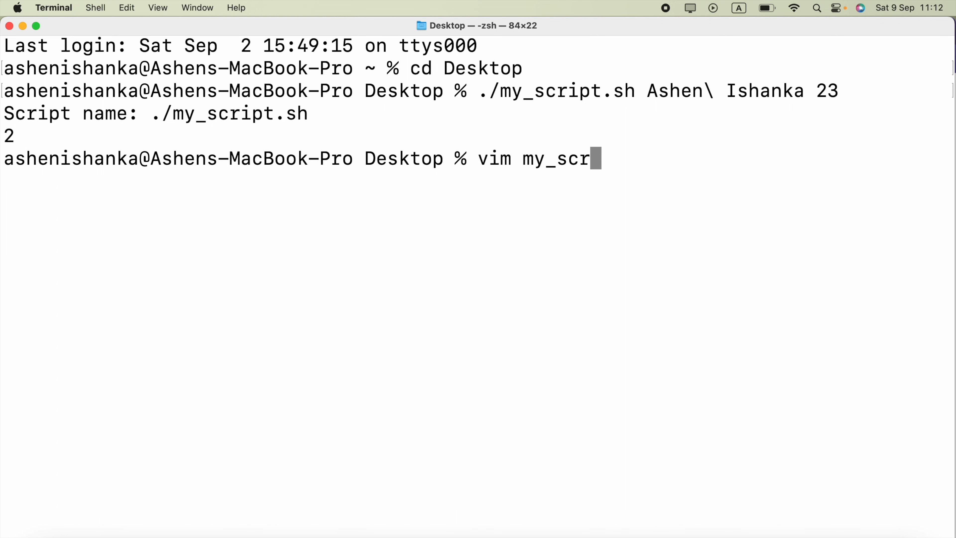
type("ipt.sh")
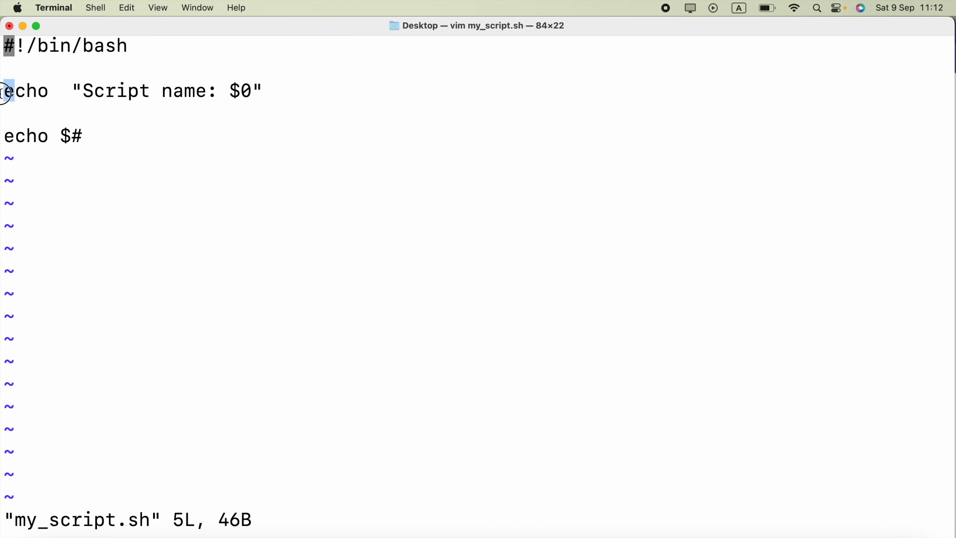
mouse_move(239, 97)
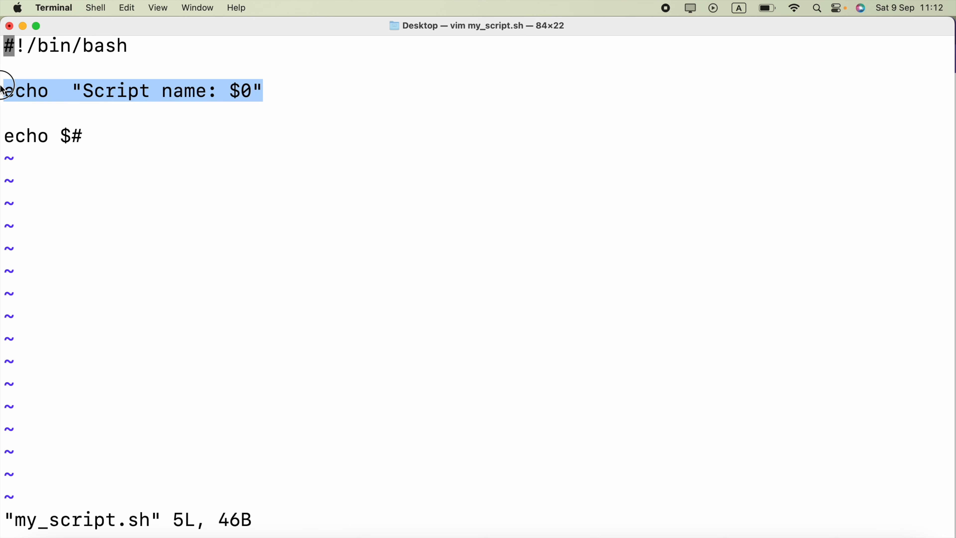
key("Escape")
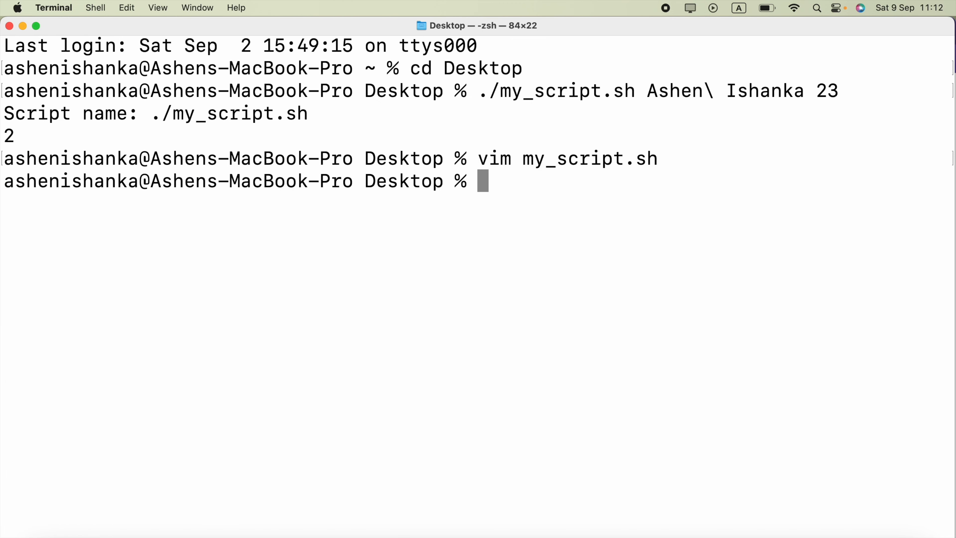
mouse_move(224, 115)
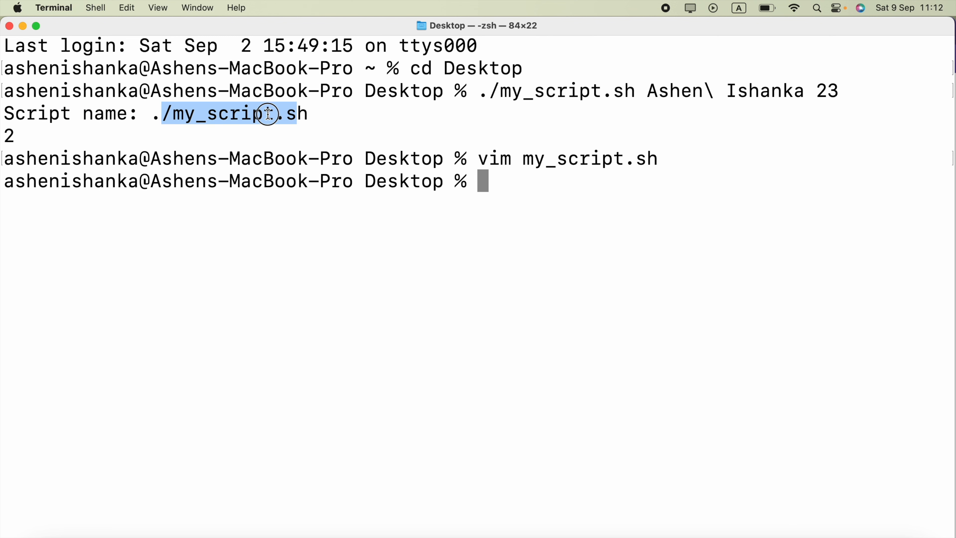
left_click(318, 121)
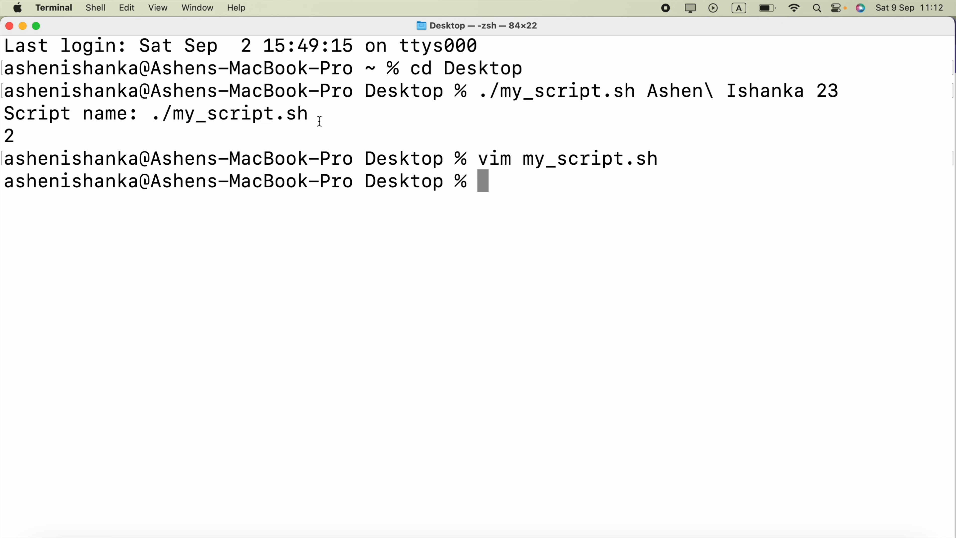
left_click_drag(6, 113, 283, 113)
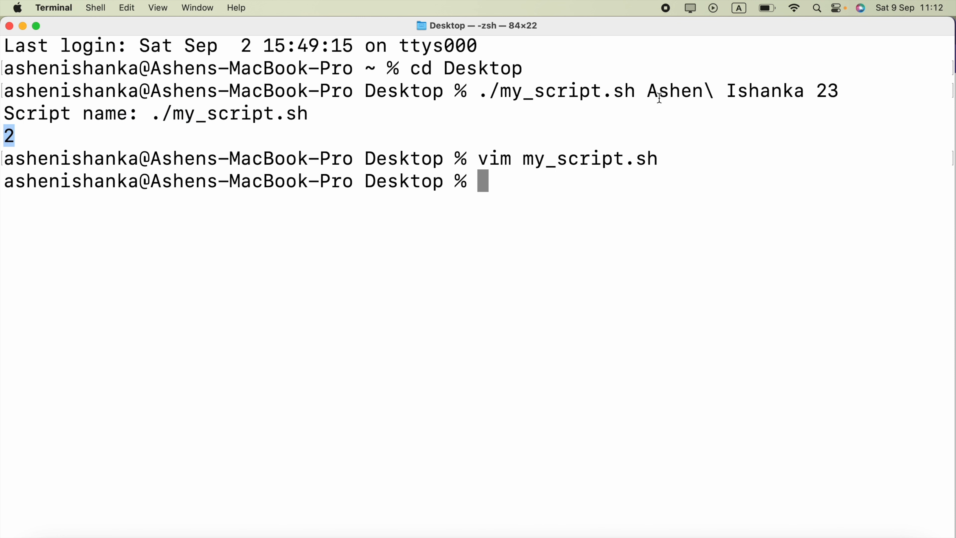
left_click_drag(647, 90, 804, 91)
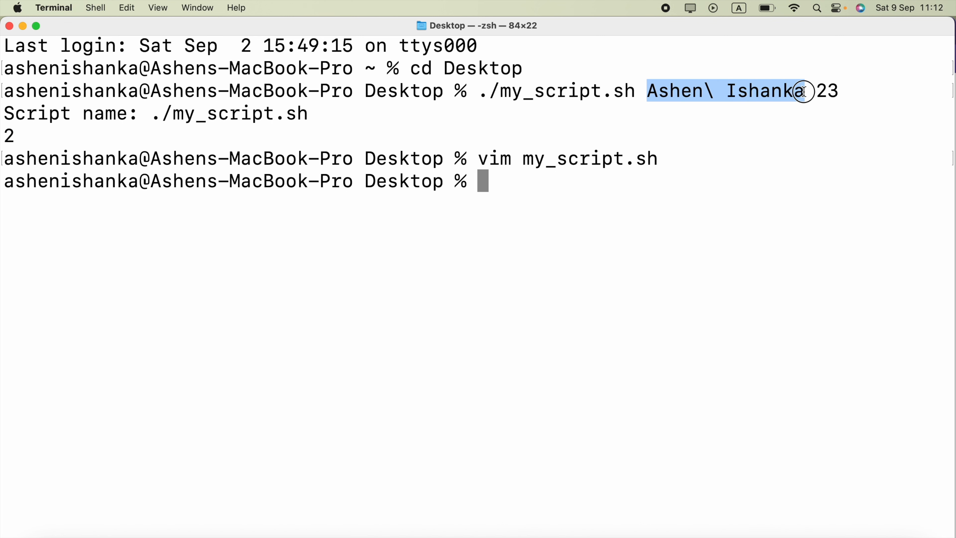
left_click(826, 90)
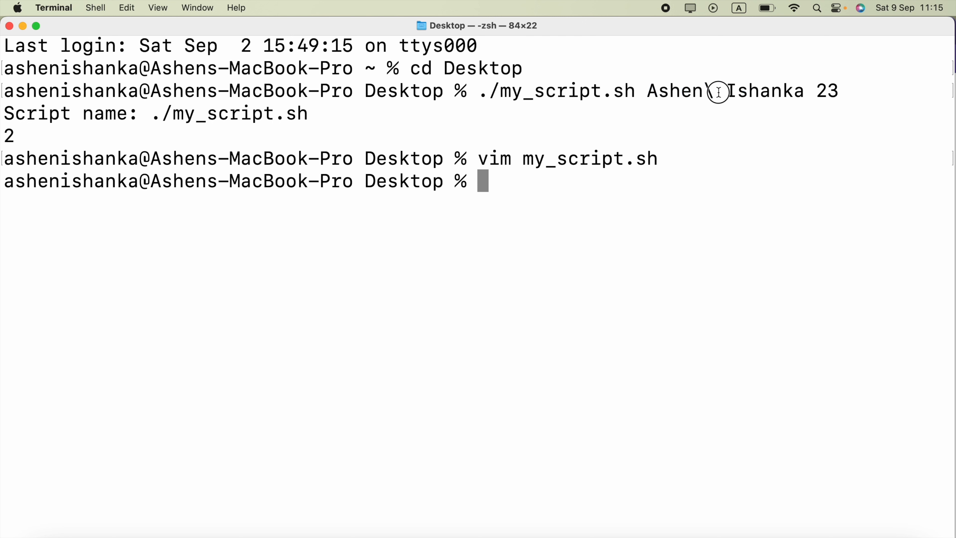
left_click_drag(647, 90, 790, 91)
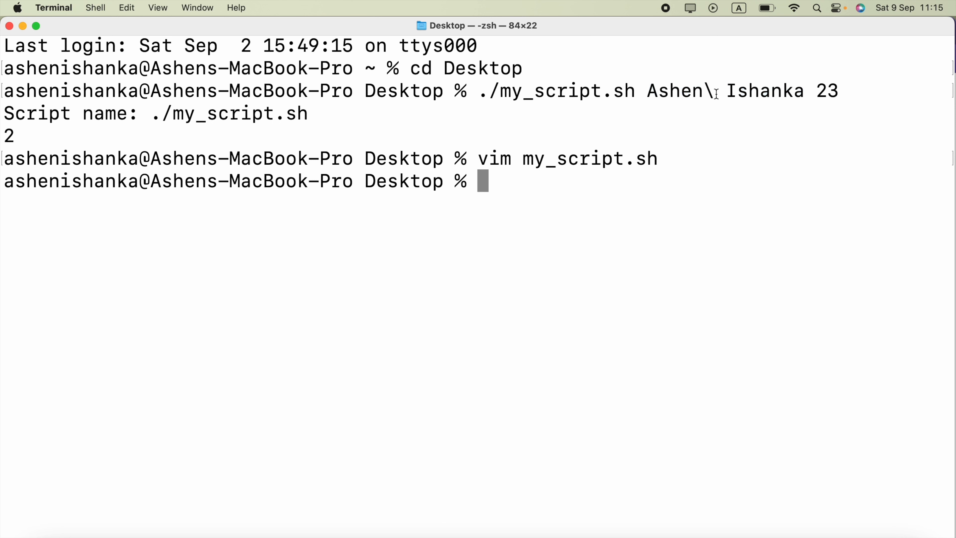
double_click(712, 90)
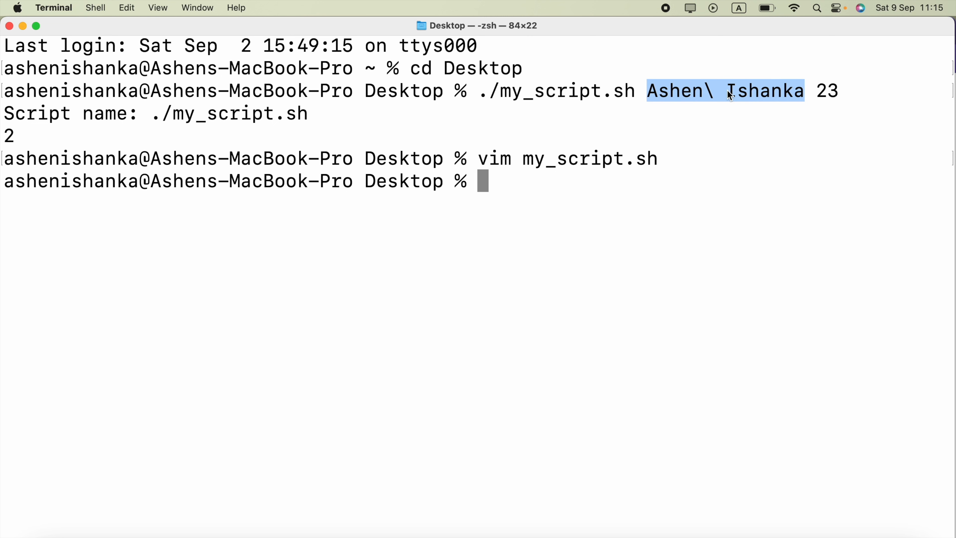
left_click(673, 90)
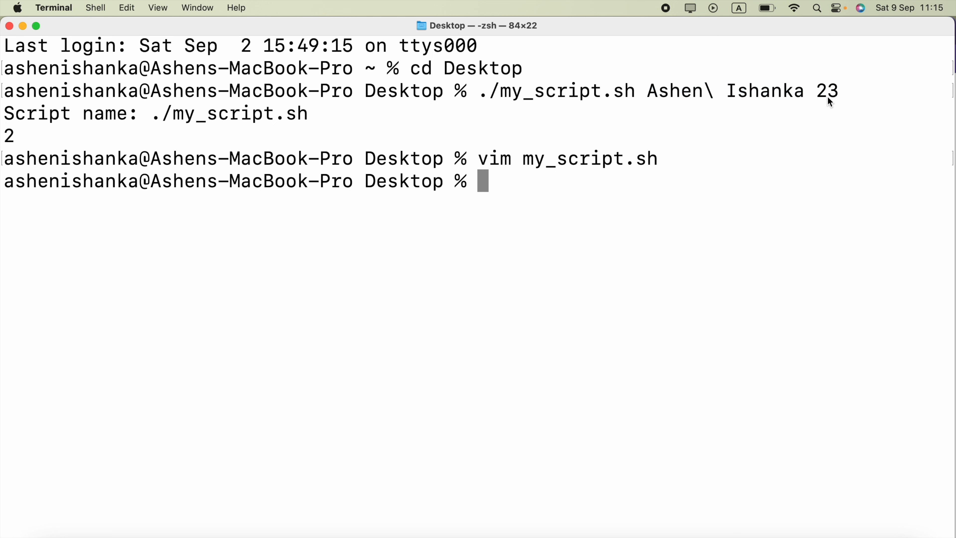
type("vim my_script.sh")
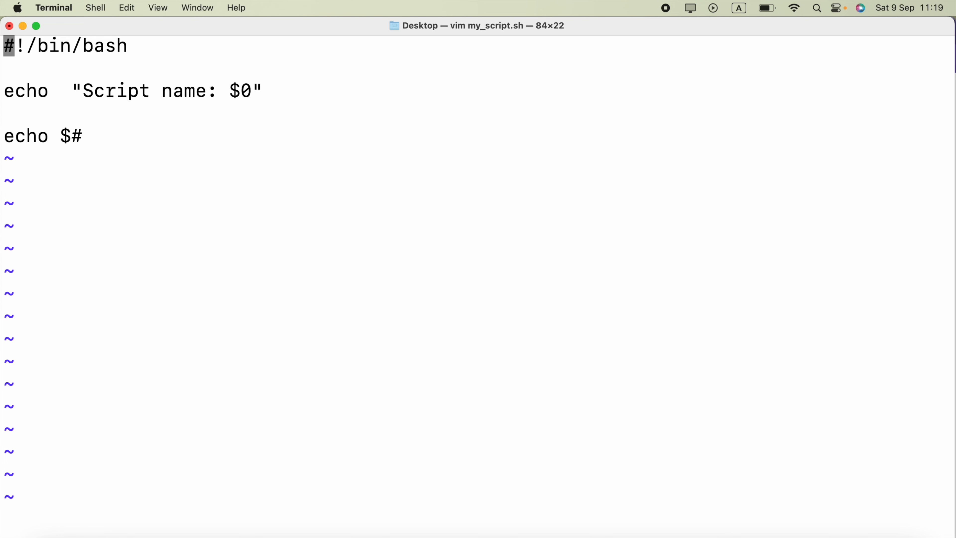
mouse_move(199, 191)
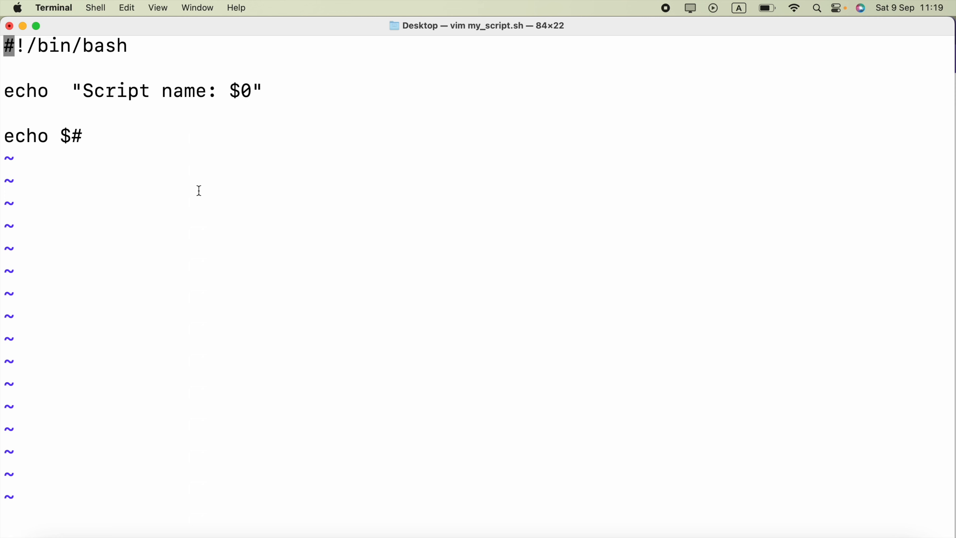
- Switch vim into insert mode on my_script.sh
key("i")
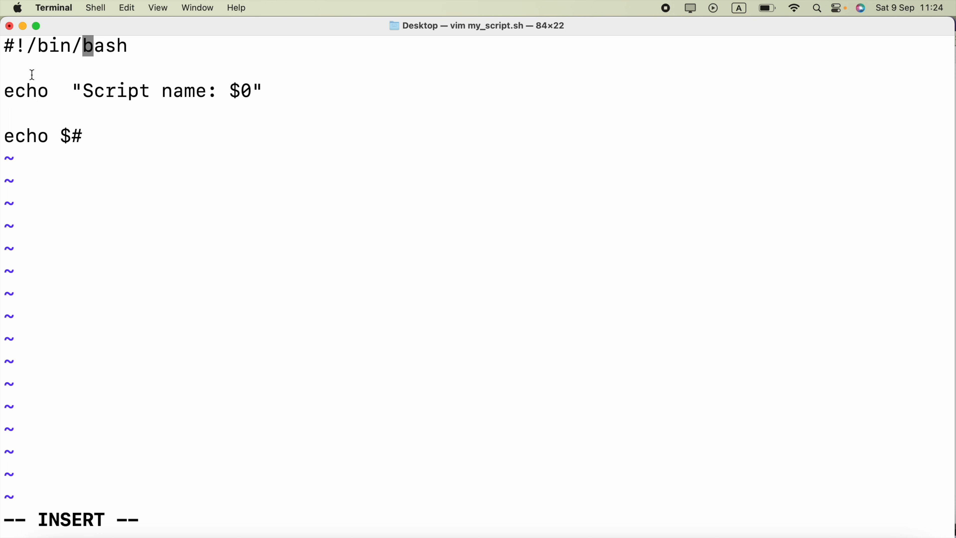
mouse_move(52, 84)
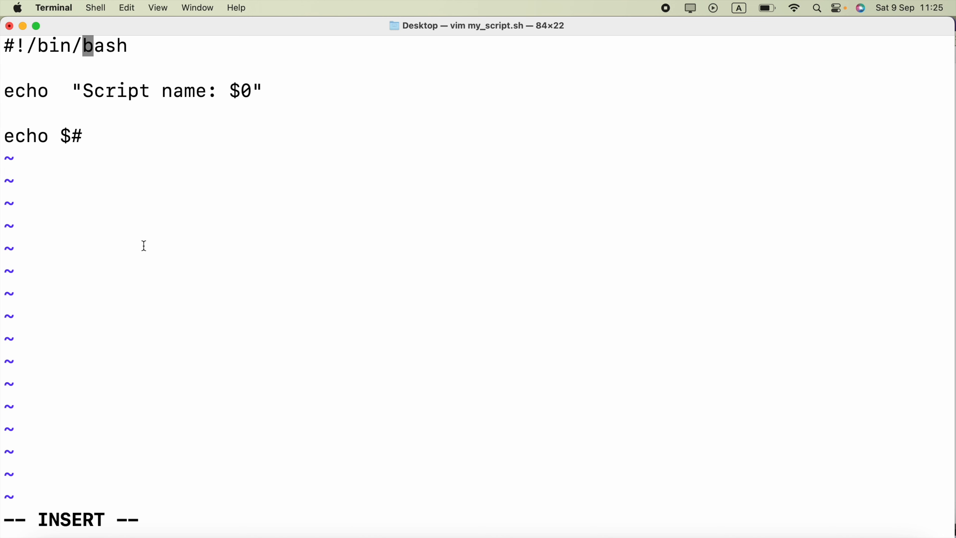
mouse_move(158, 249)
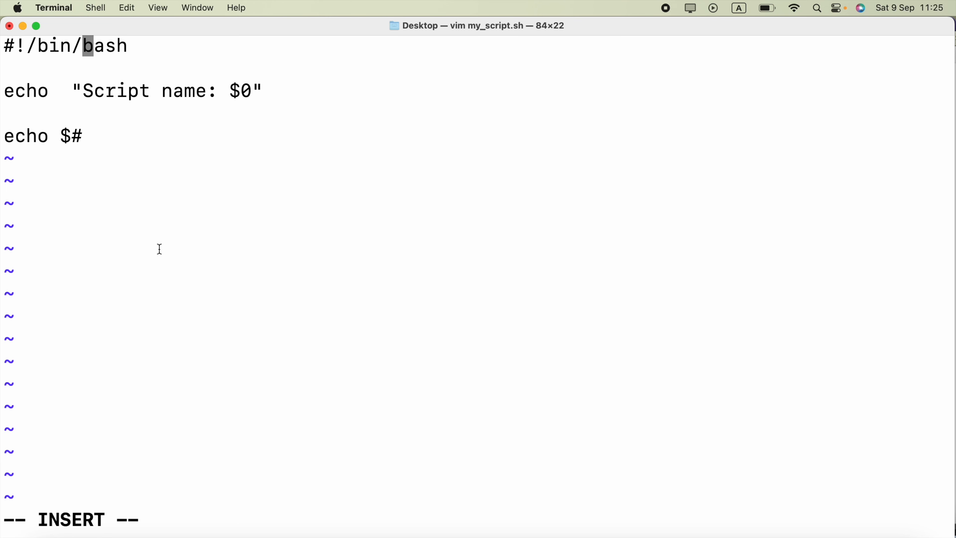
mouse_move(112, 201)
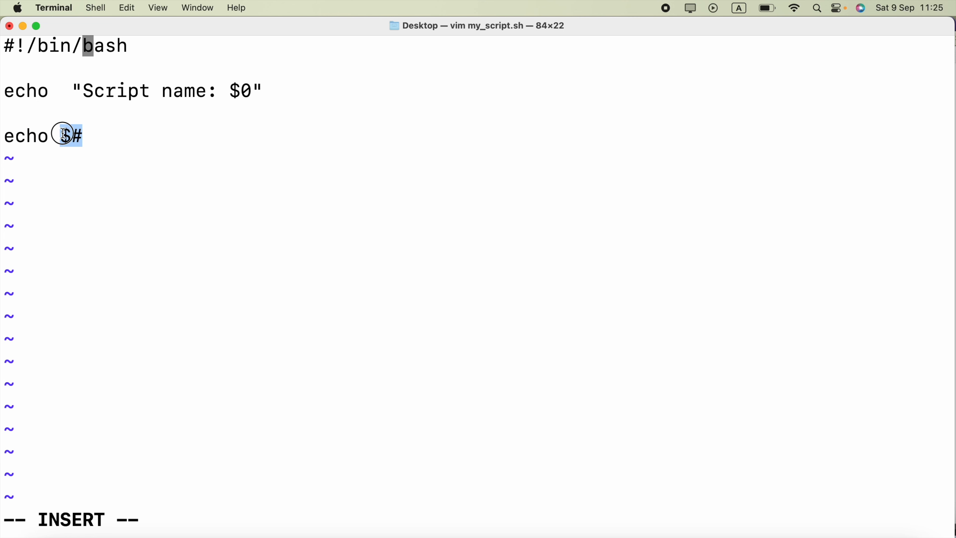
mouse_move(90, 135)
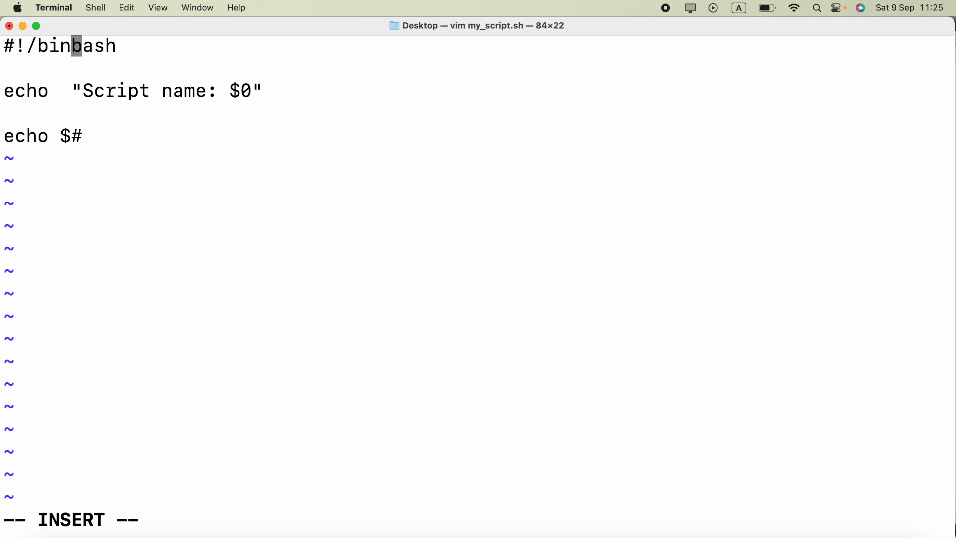
- Replace the old echo lines with echo "The name is as the start of the new line
type("/")
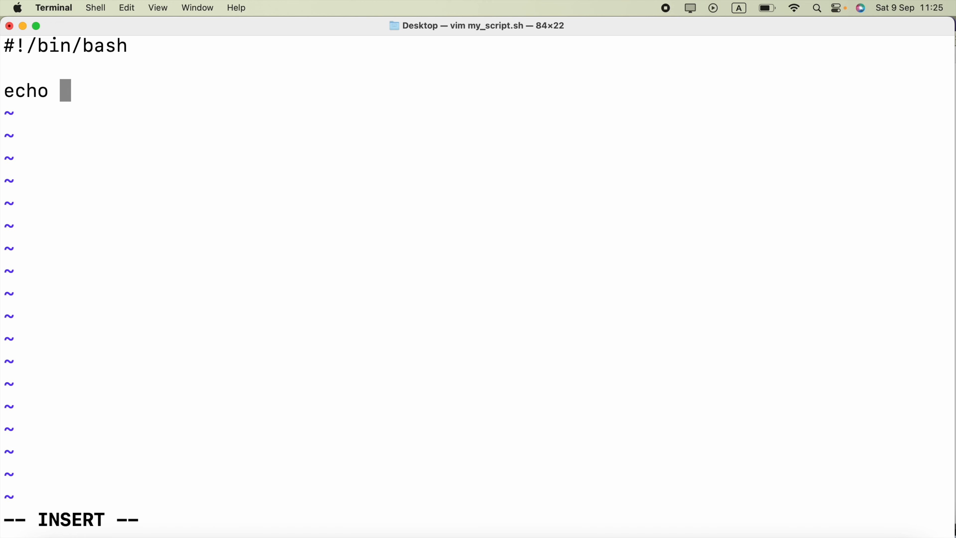
type("\"")
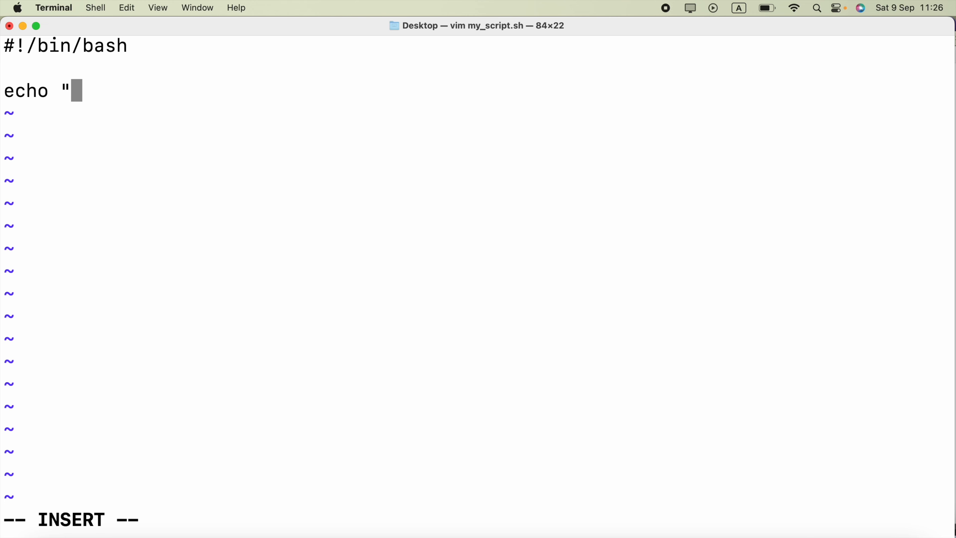
type("The na")
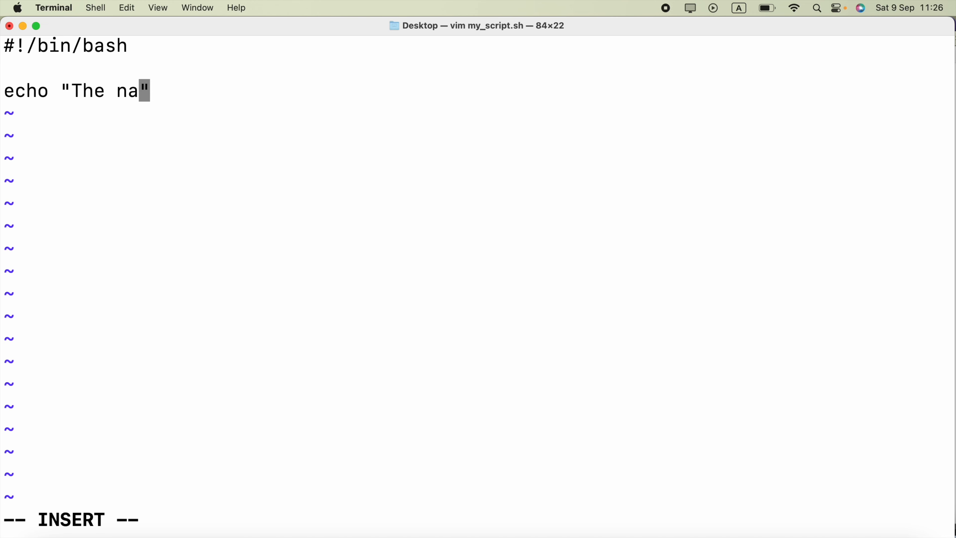
type("me is")
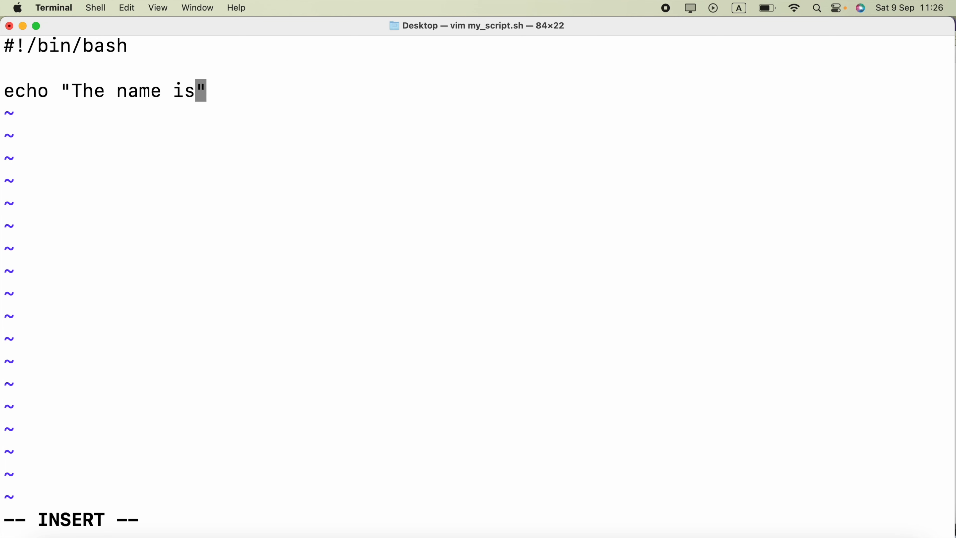
type("\" \"")
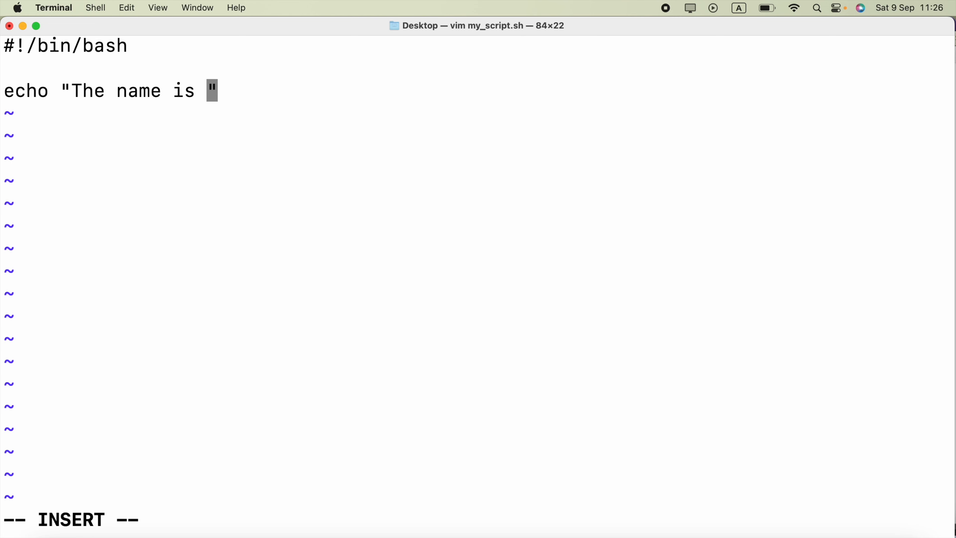
mouse_move(454, 169)
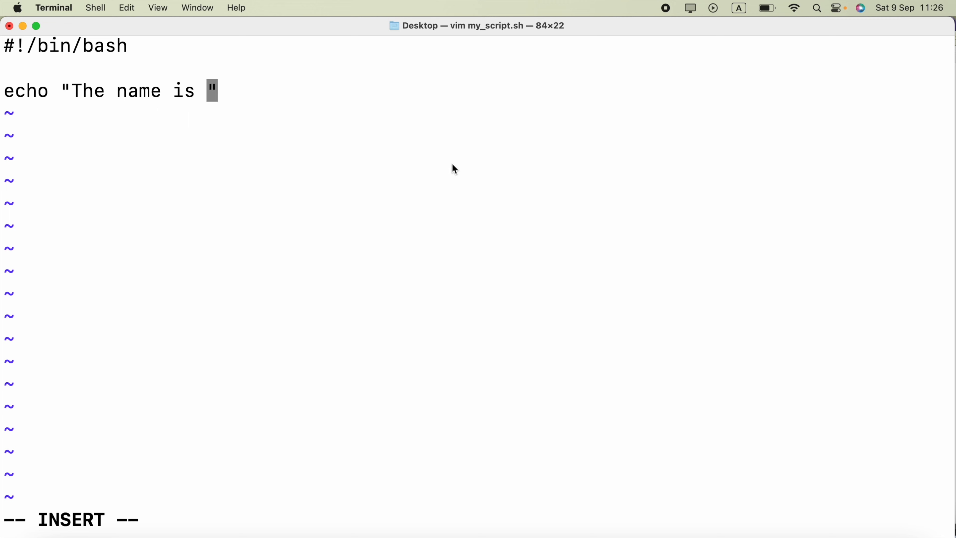
mouse_move(185, 102)
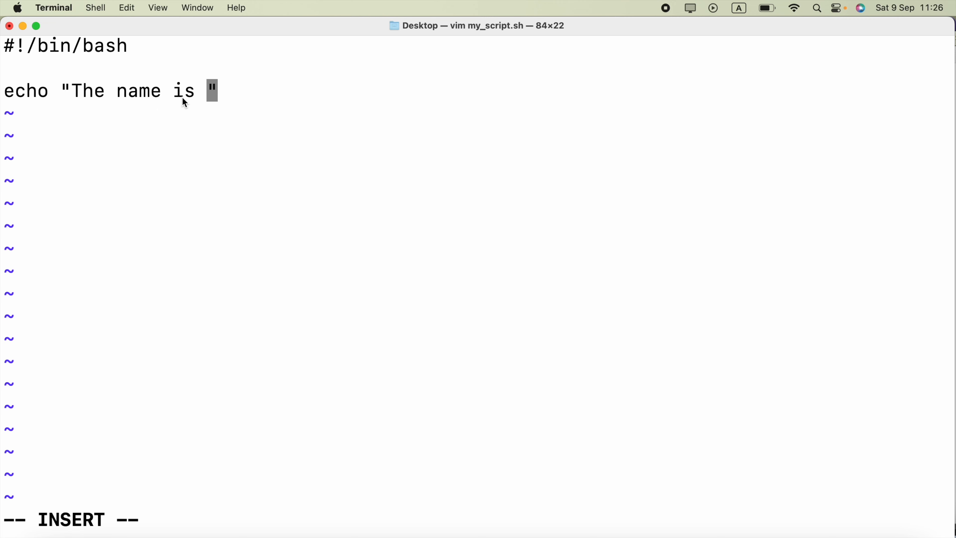
- Finish the line as echo "The name is $1", correcting a mistyped character after the dollar sign
type("$")
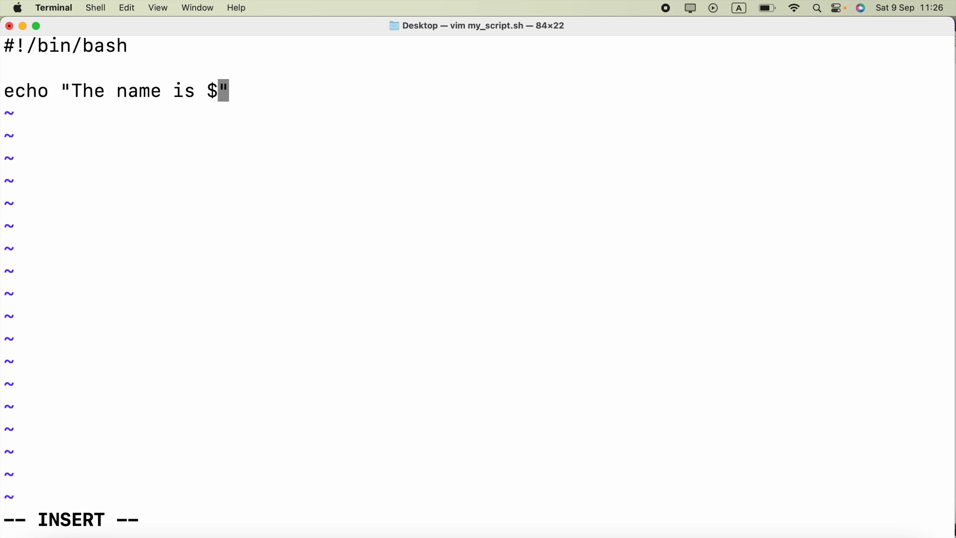
type("1")
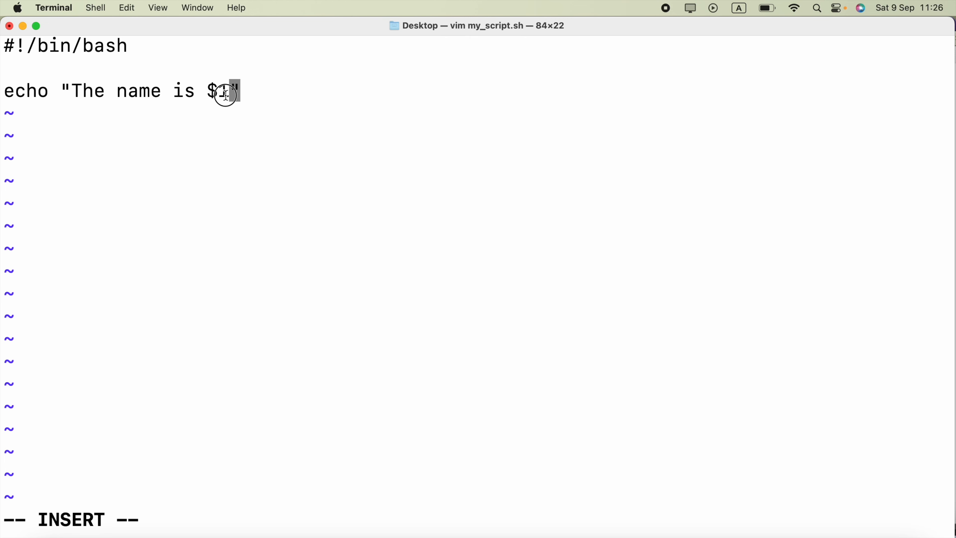
type("1")
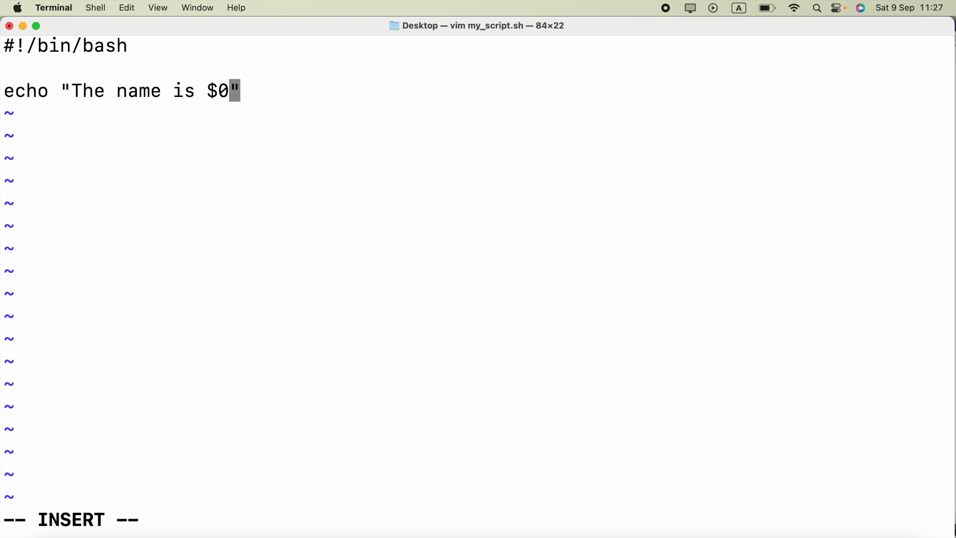
key("Backspace")
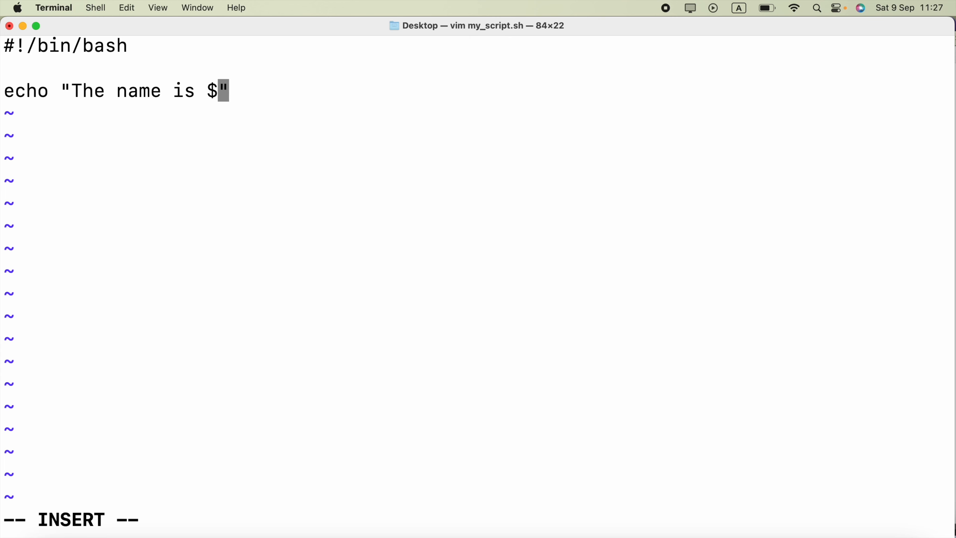
type("1")
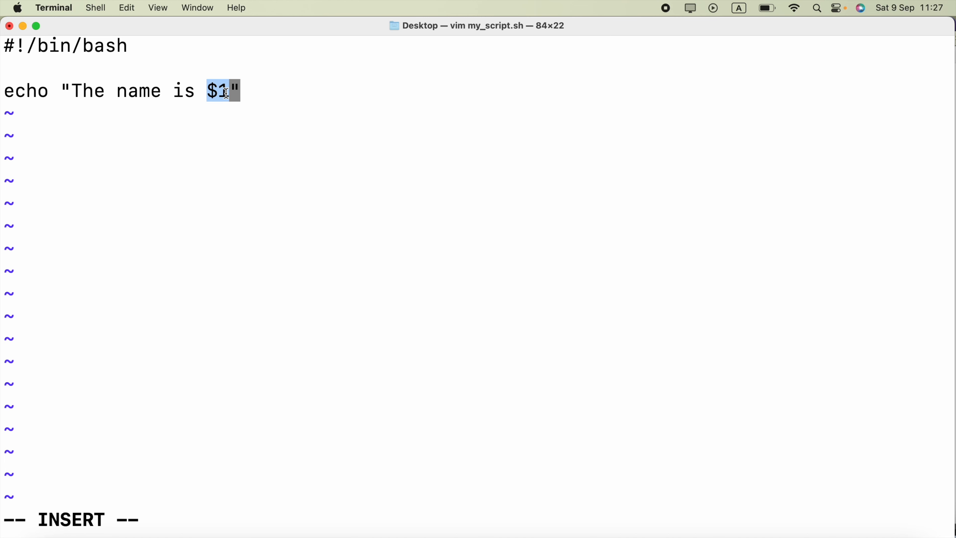
type("'")
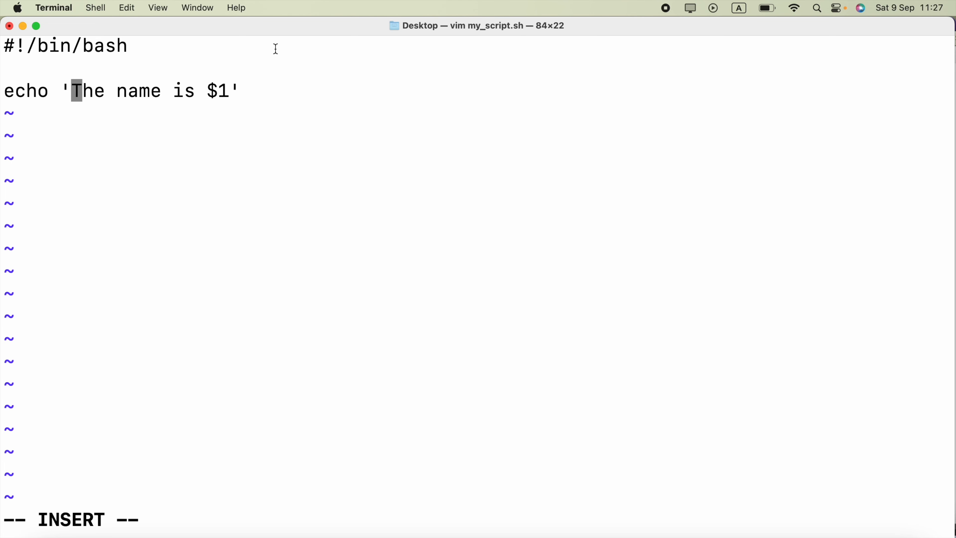
mouse_move(206, 96)
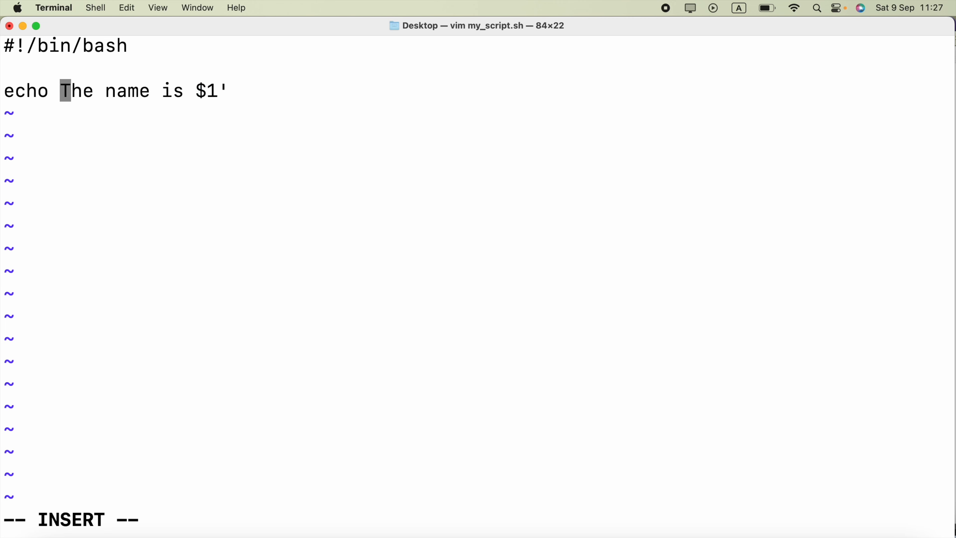
type("\"")
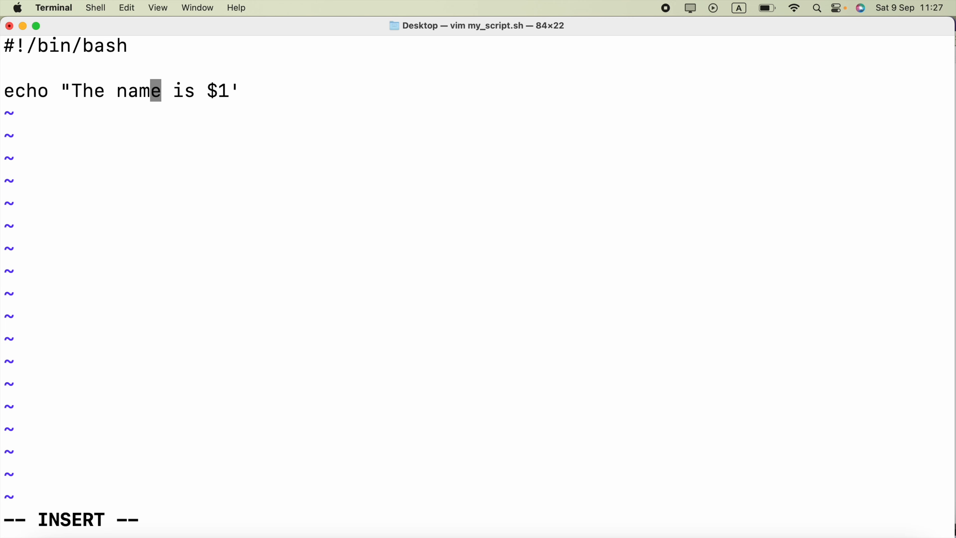
type("\"")
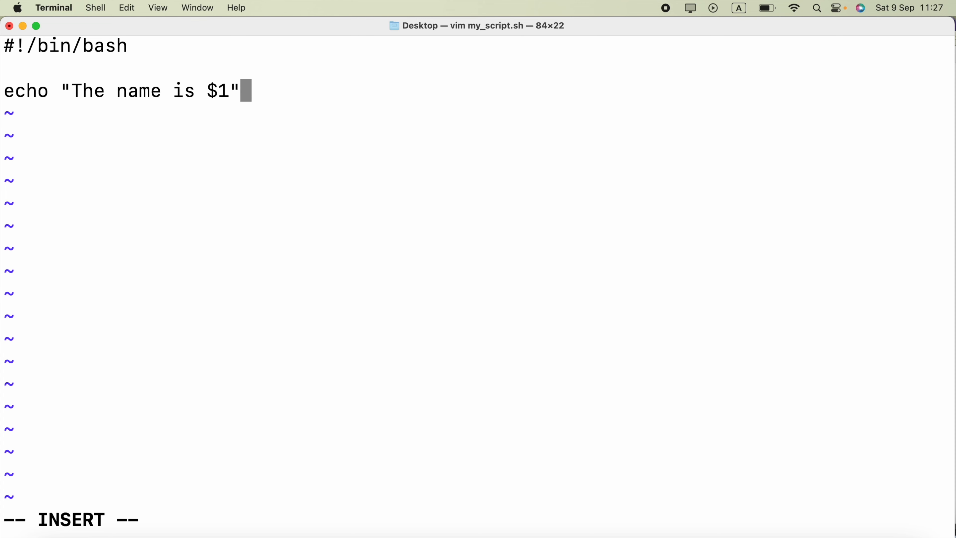
mouse_move(198, 90)
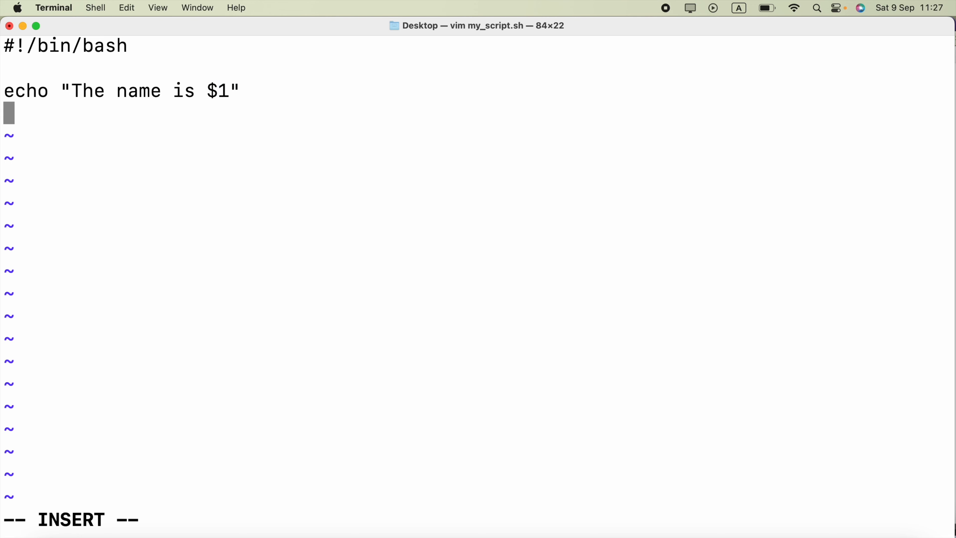
- Add a second line echo "Age is $2" and leave insert mode
type("ech")
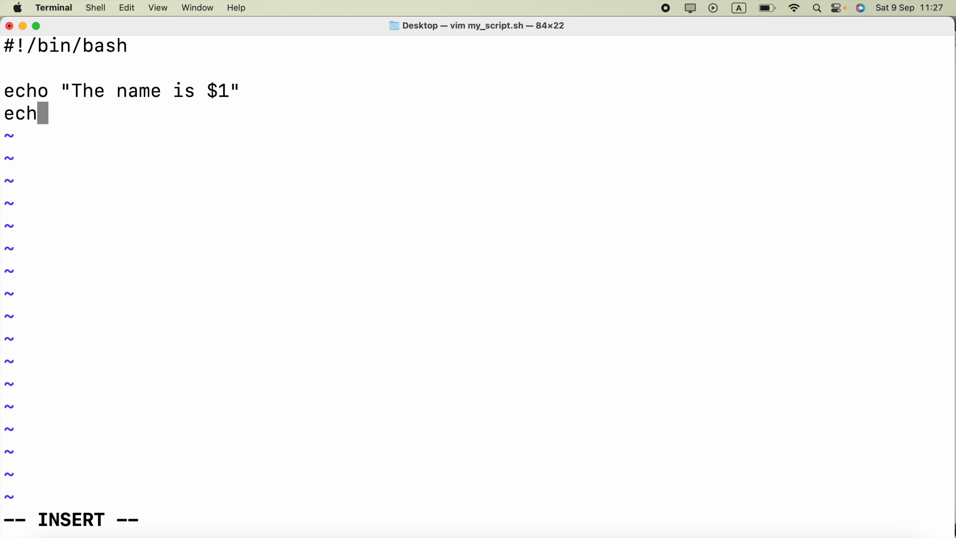
type("o \"")
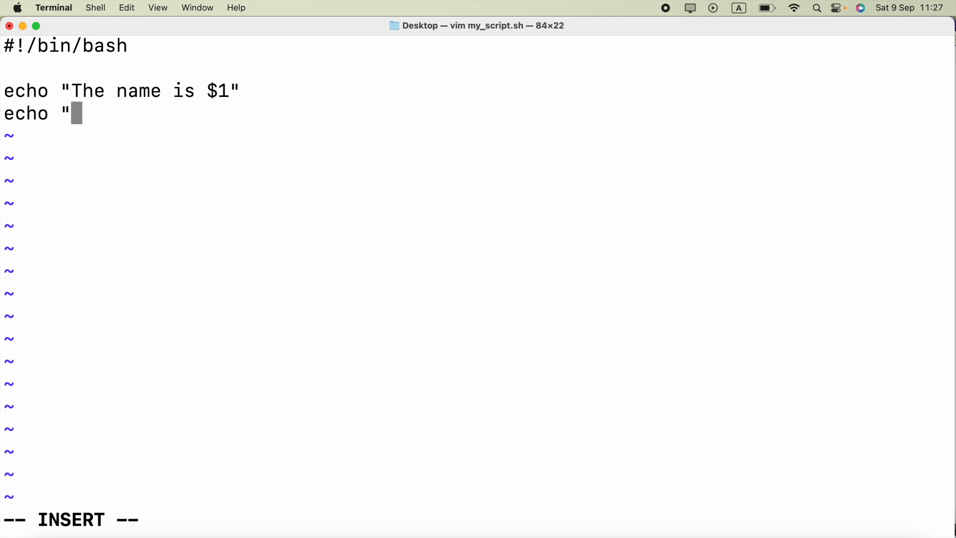
type("A")
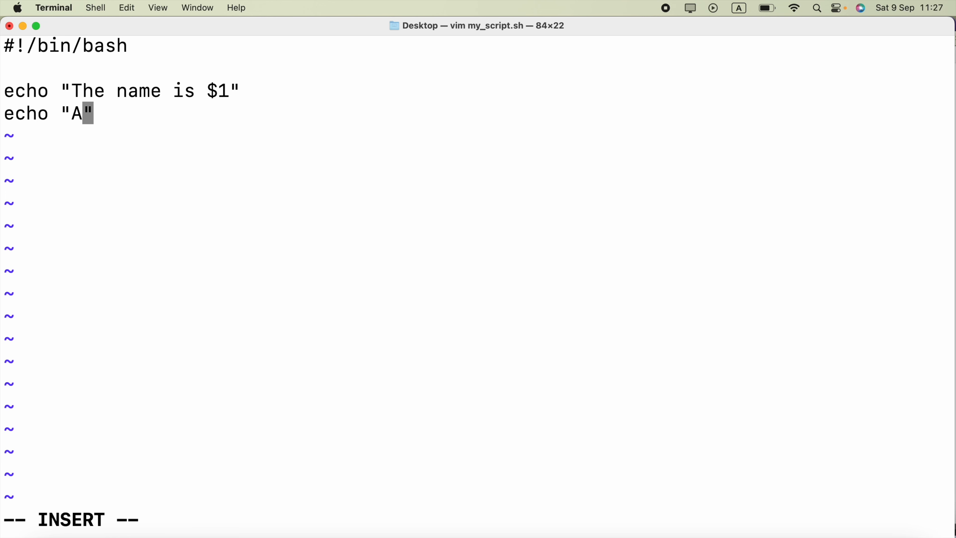
type("ge is")
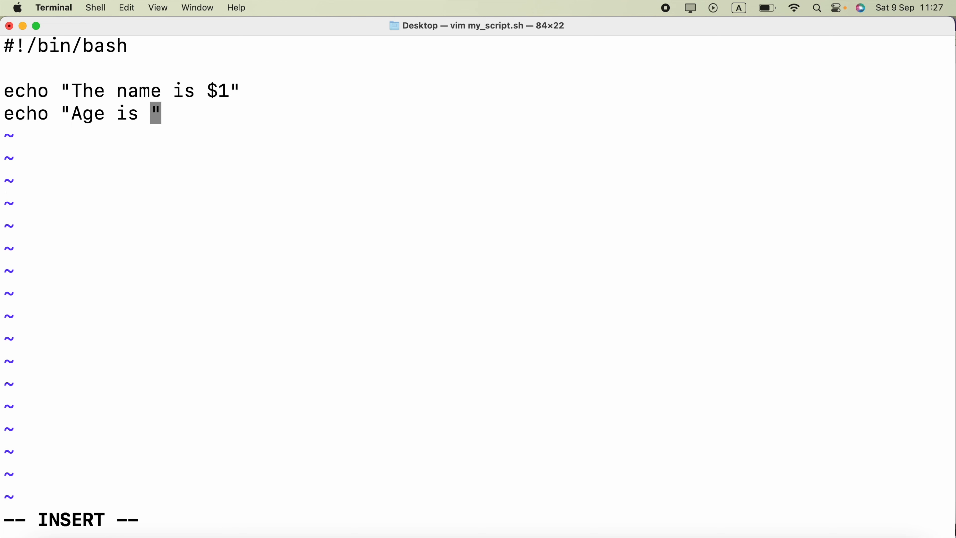
type("$")
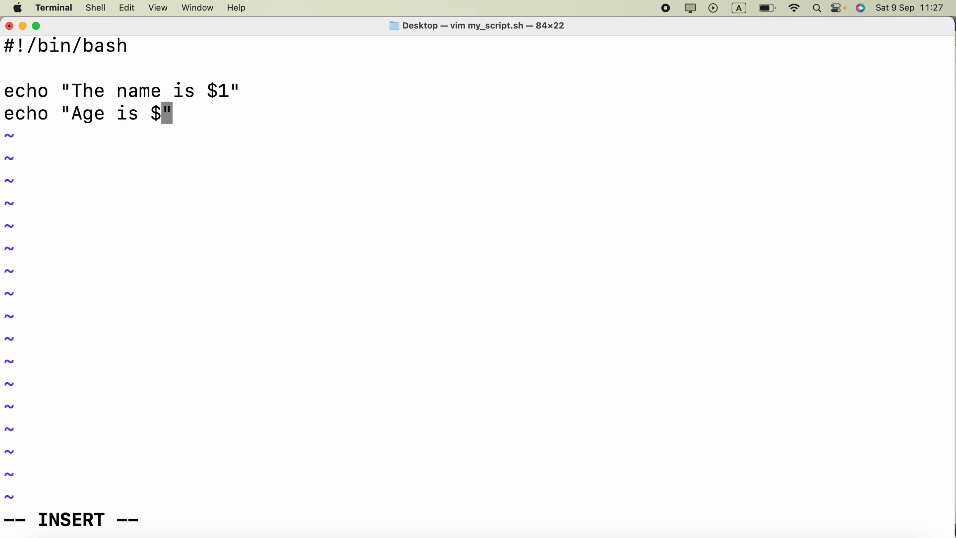
type("2")
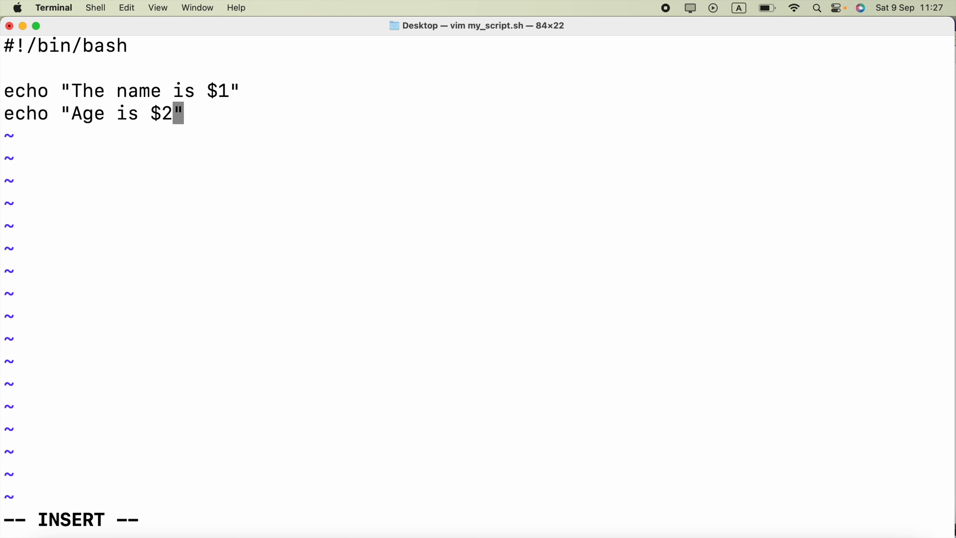
key("Escape")
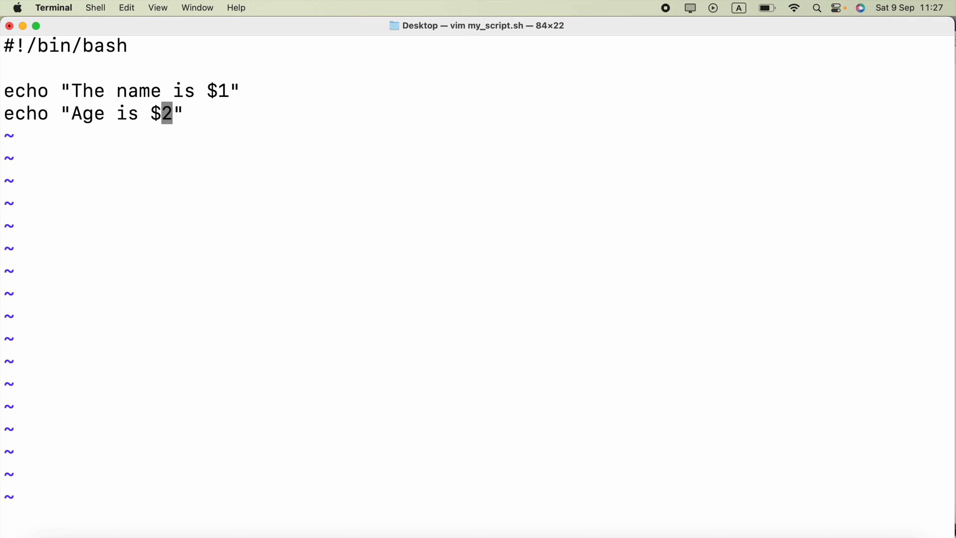
- Write and quit vim with :wq!, returning to the Desktop prompt
type(":wq")
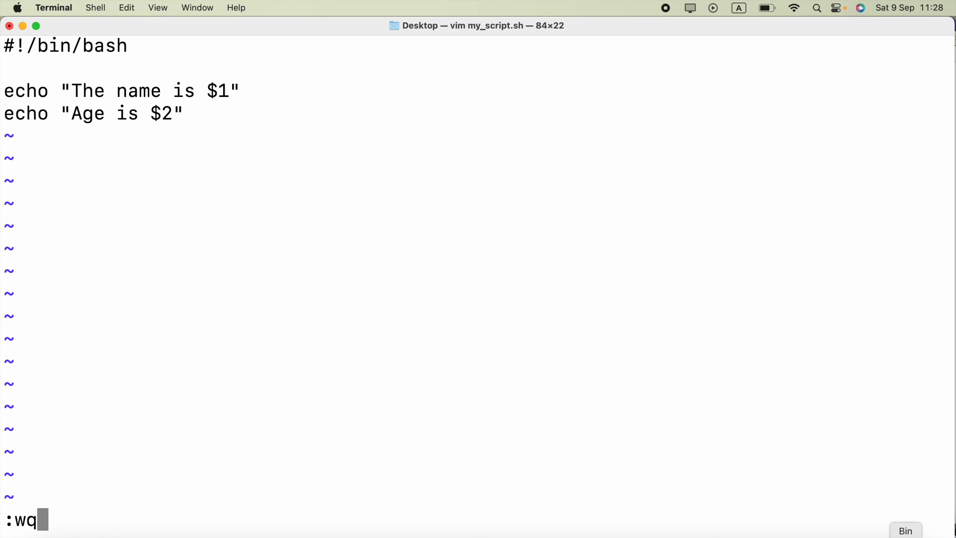
type("!")
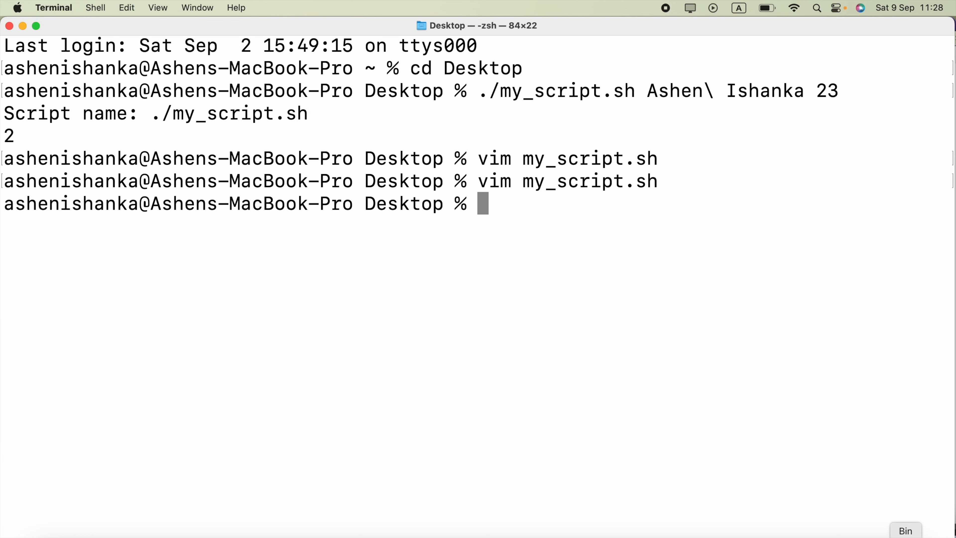
- Enter bash my_script.sh at the prompt
type("b")
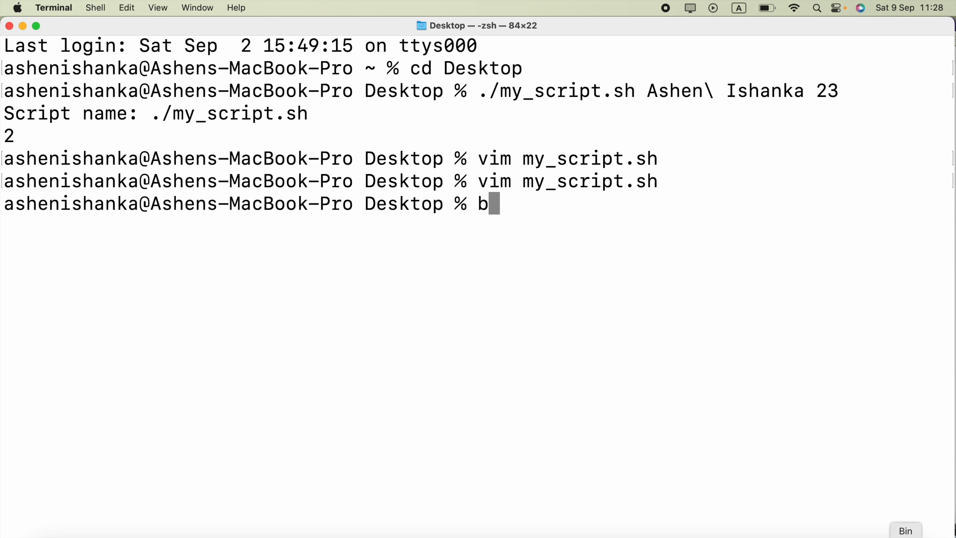
type("ash m")
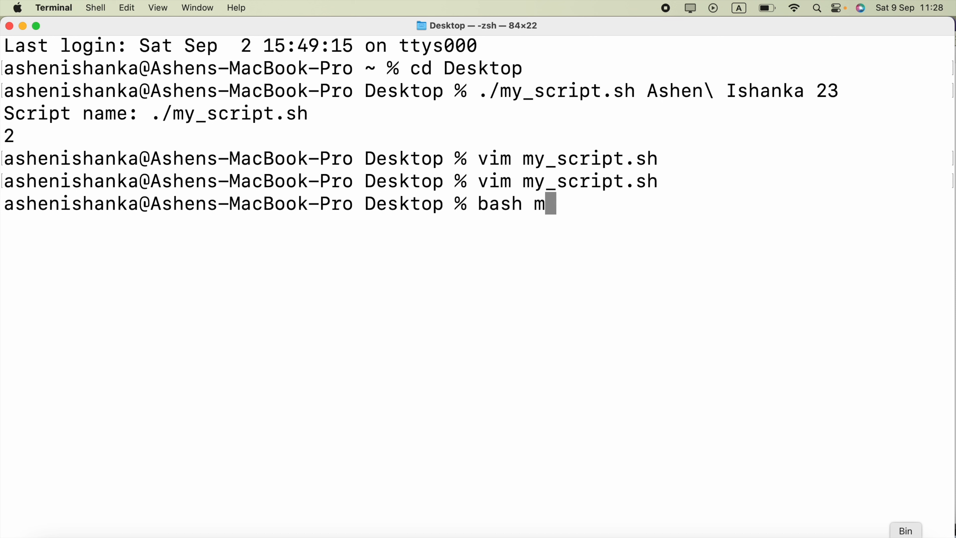
type("y_scri")
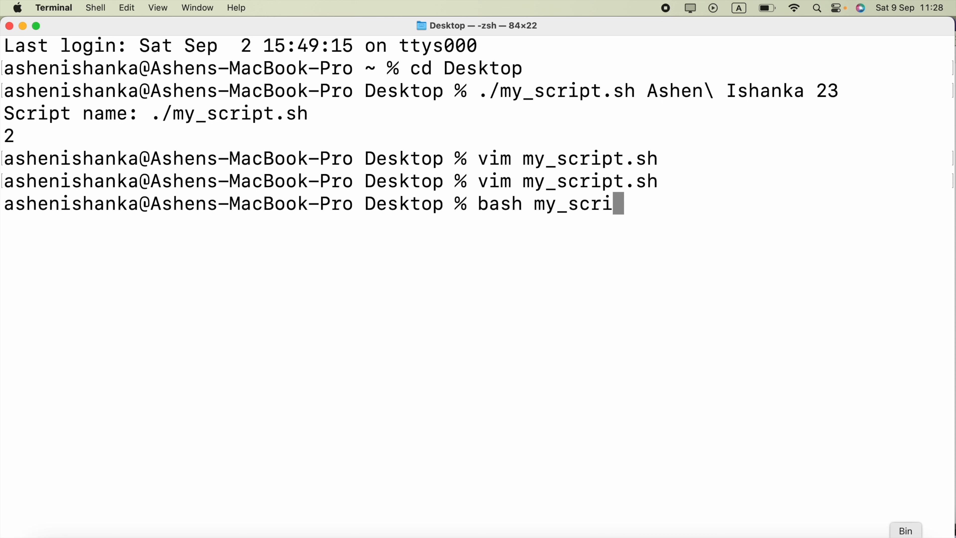
type("pt.sh")
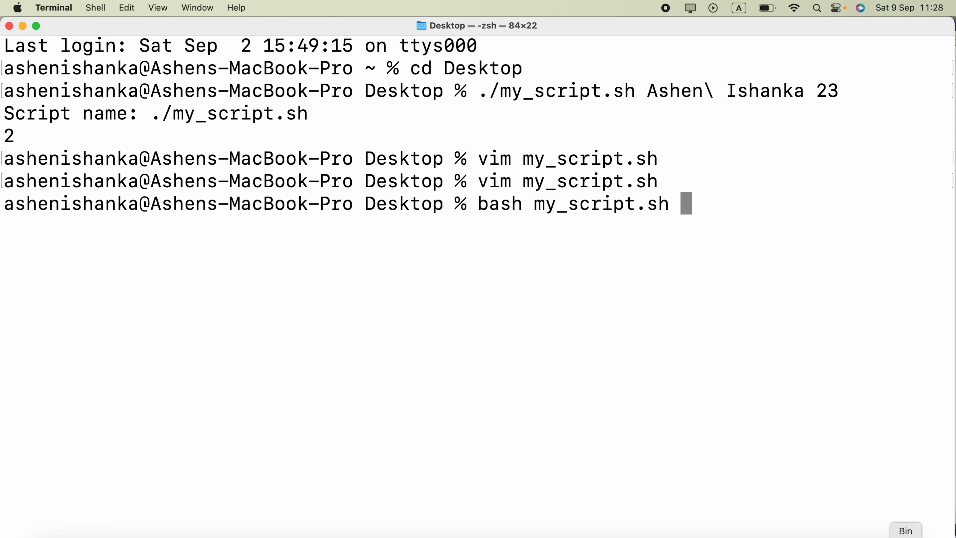
- Run it with Ashen\ Ishanka and 23, printing "The name is Ashen Ishanka" and "Age is 23"
type("Ashe")
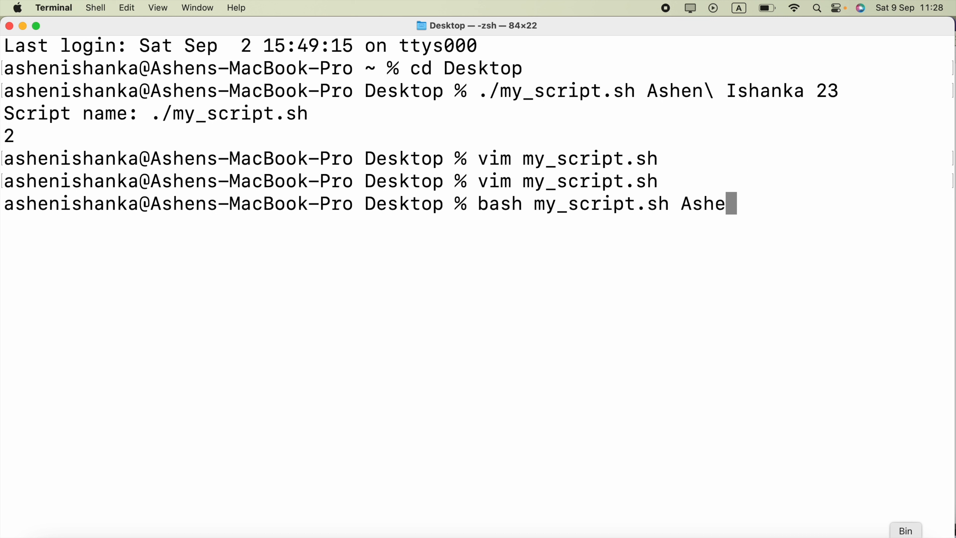
type("n")
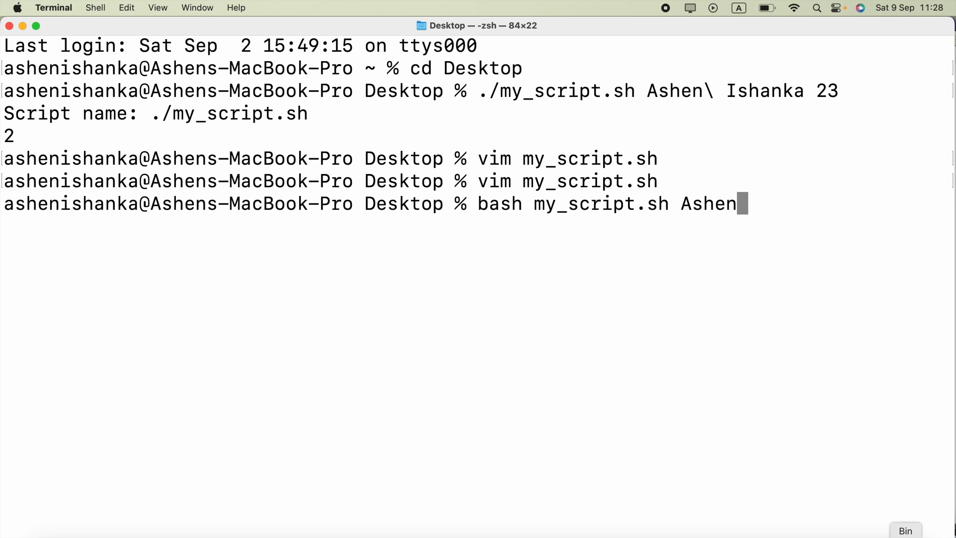
type("\\")
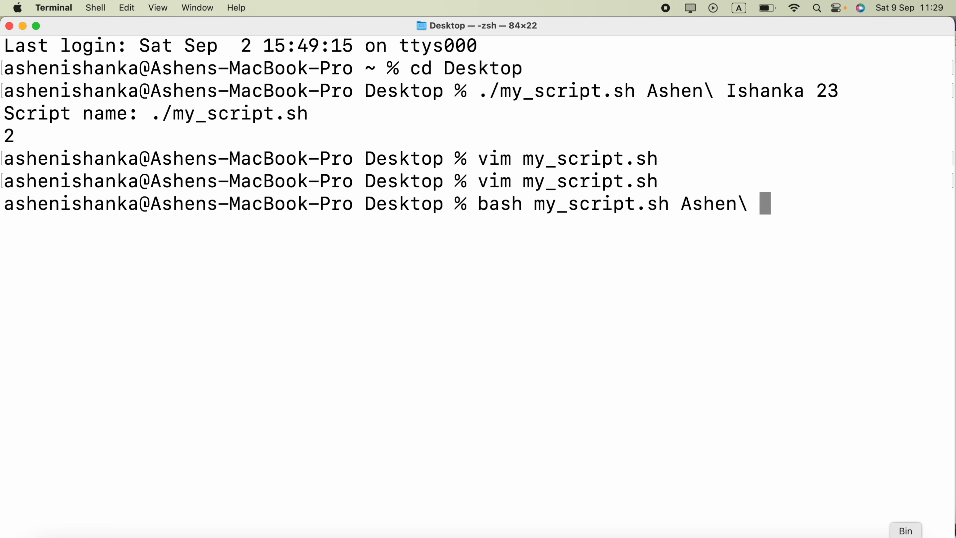
type("I")
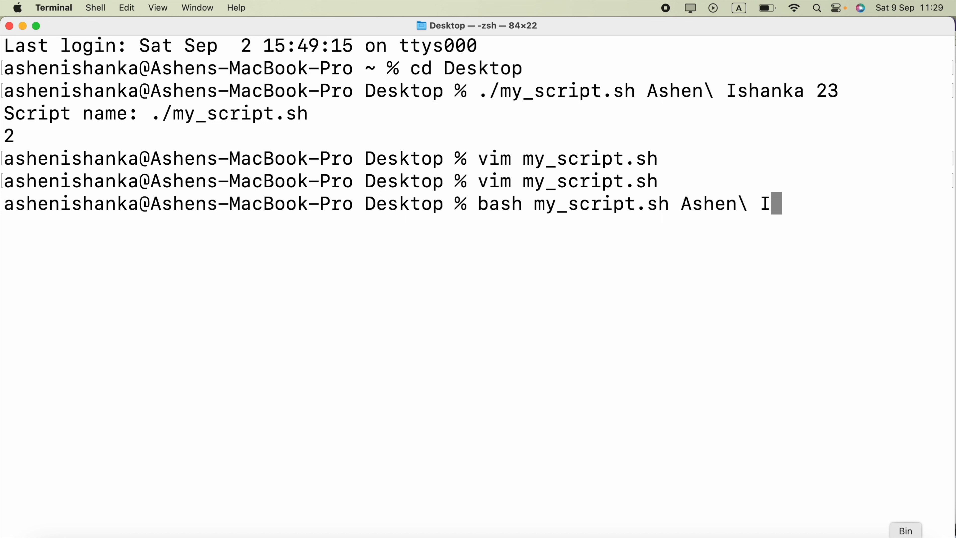
type("shank")
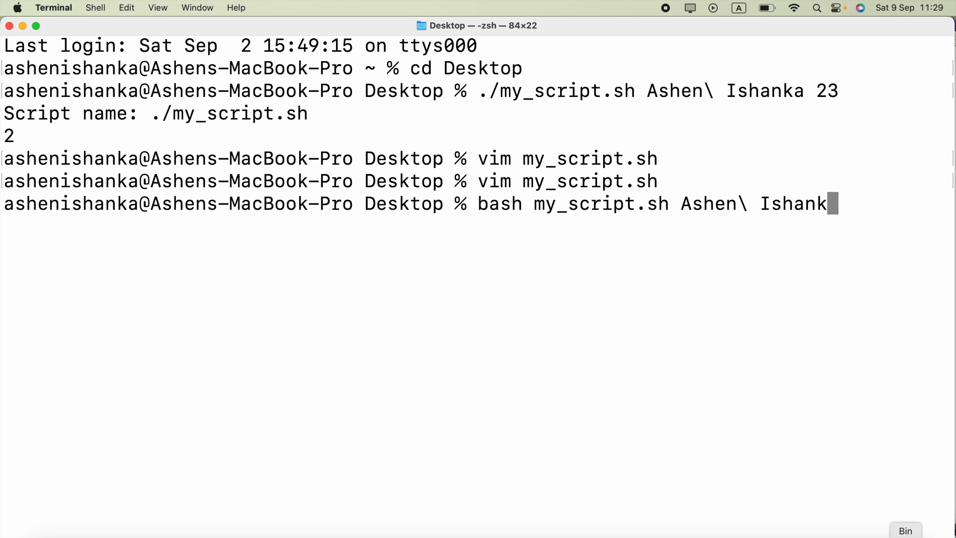
type("a")
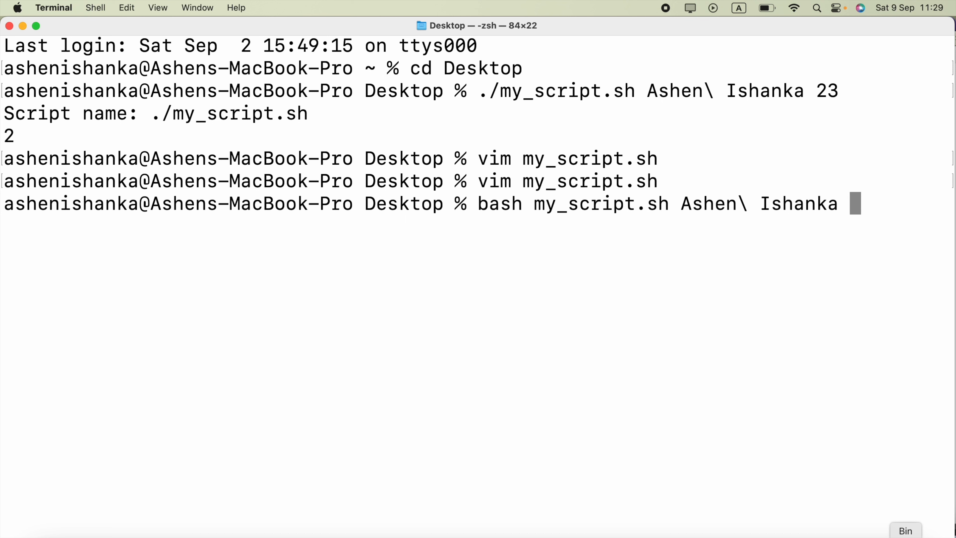
type("23")
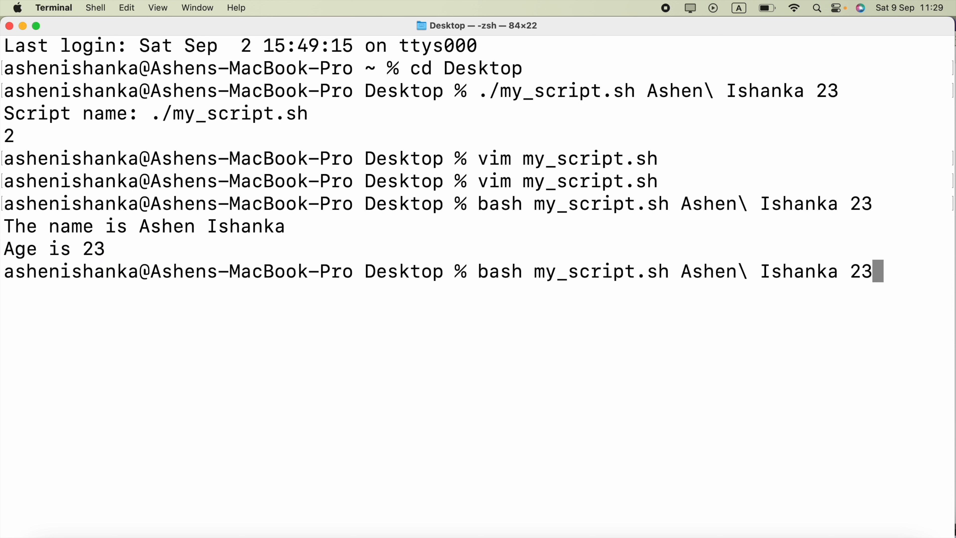
- Rerun bash my_script.sh with the name "Ashen Ishanka" in double quotes and 23, printing both lines
key("backspace")
type("\"")
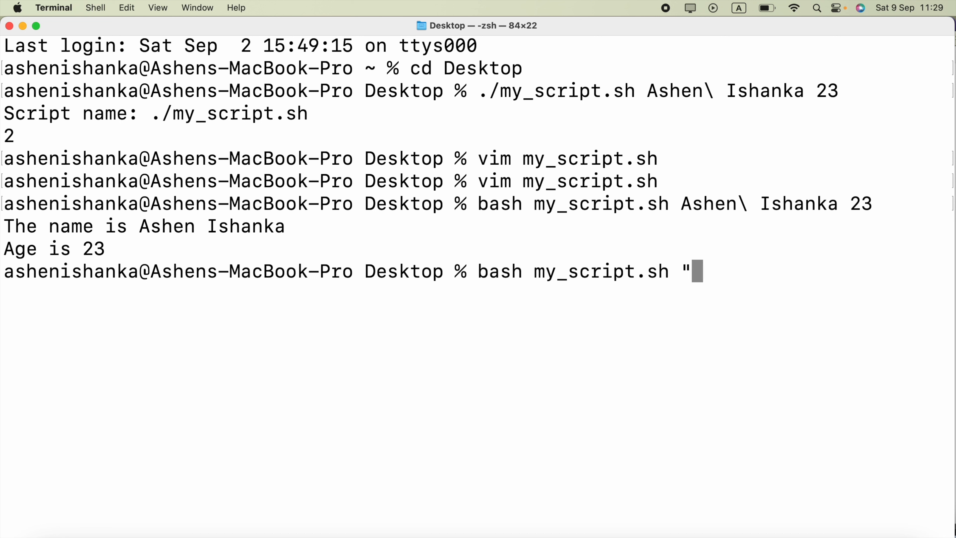
type("Ad\"")
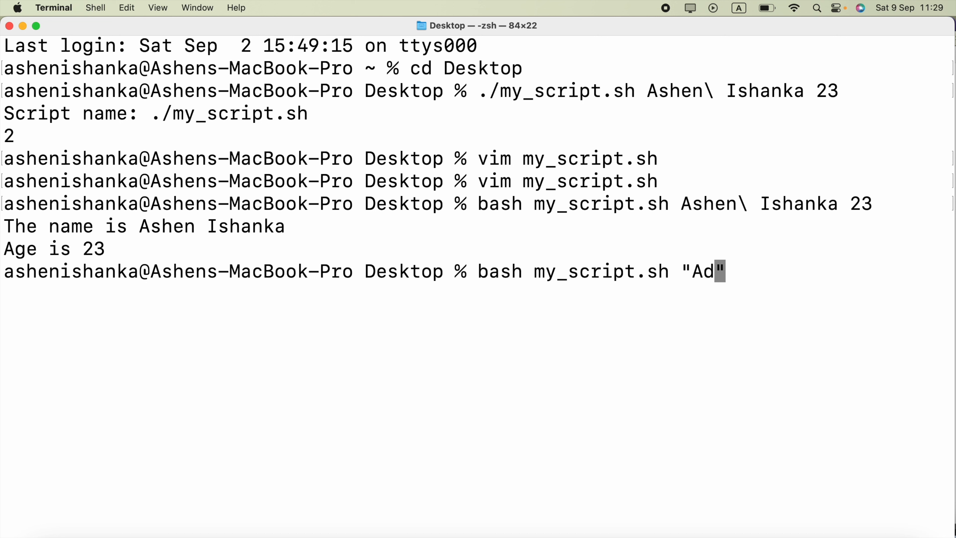
type("shen Ish")
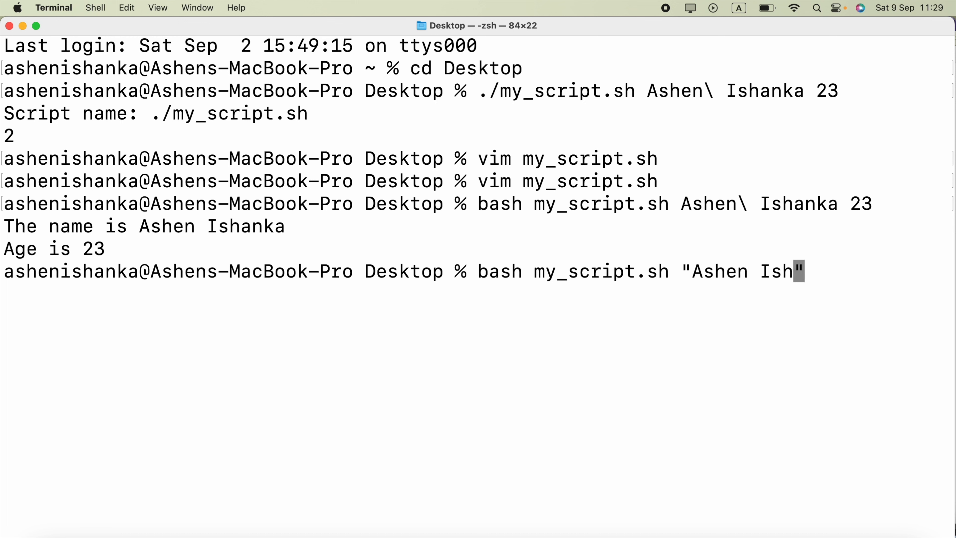
type("anka")
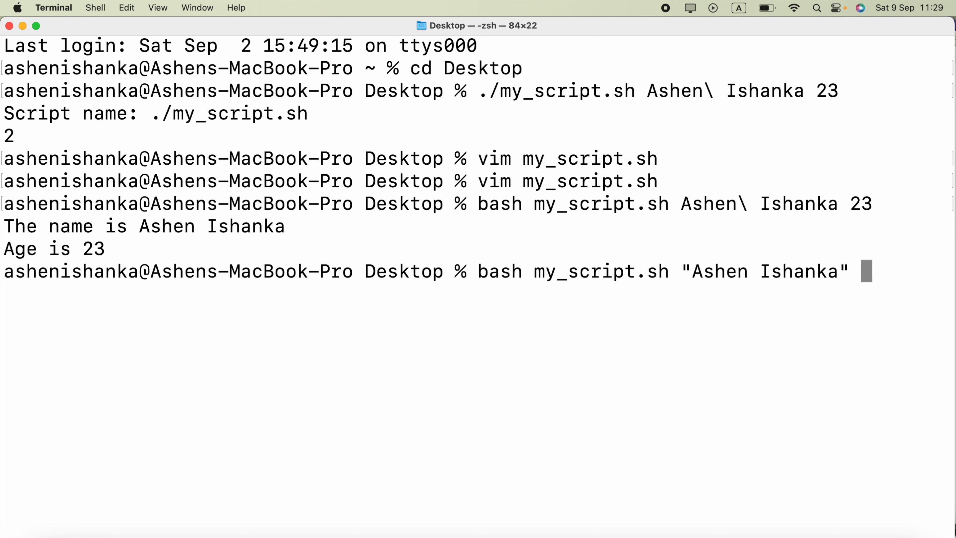
type("23")
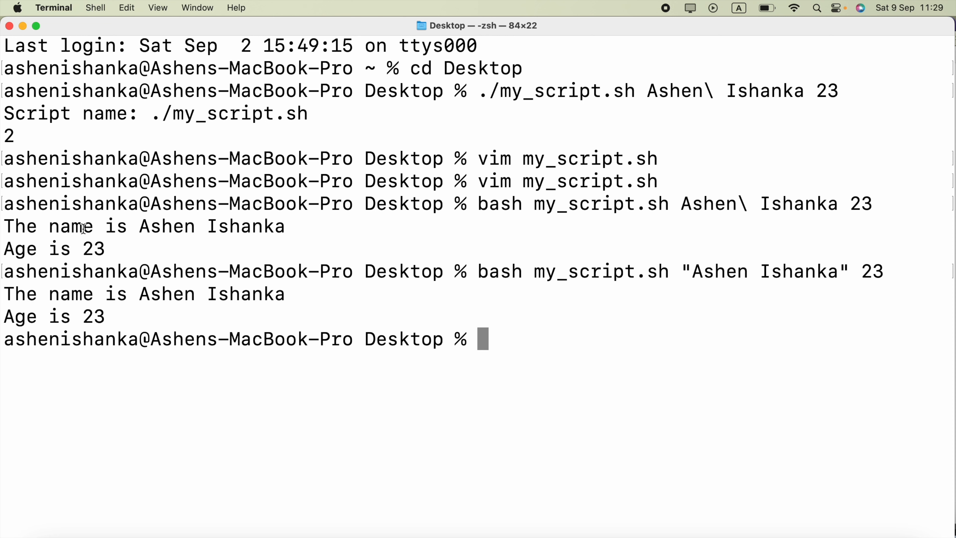
mouse_move(787, 195)
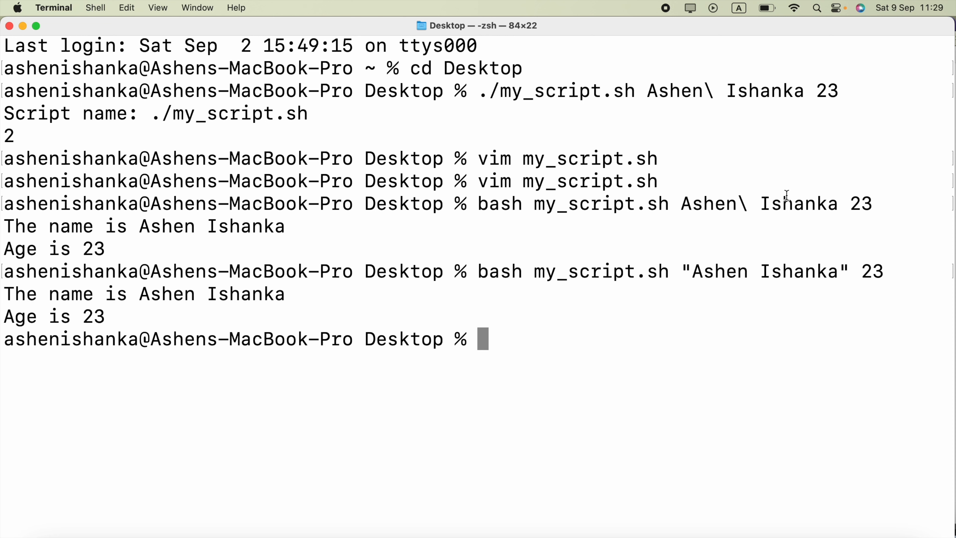
mouse_move(747, 203)
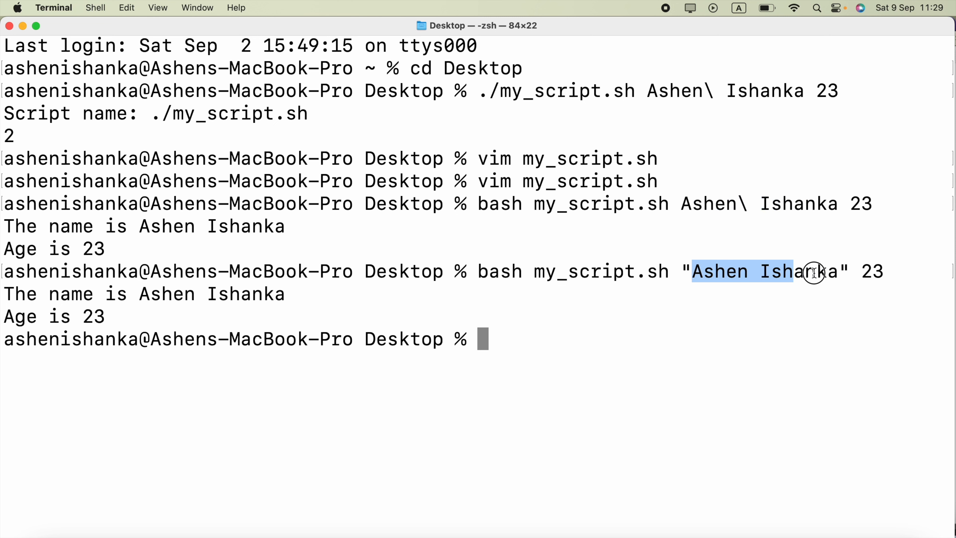
left_click_drag(817, 271, 235, 308)
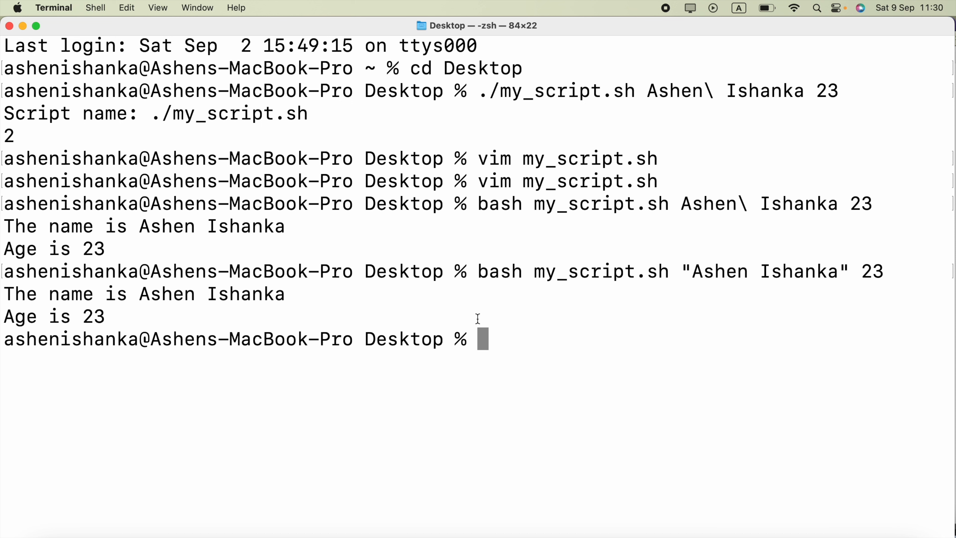
mouse_move(640, 6)
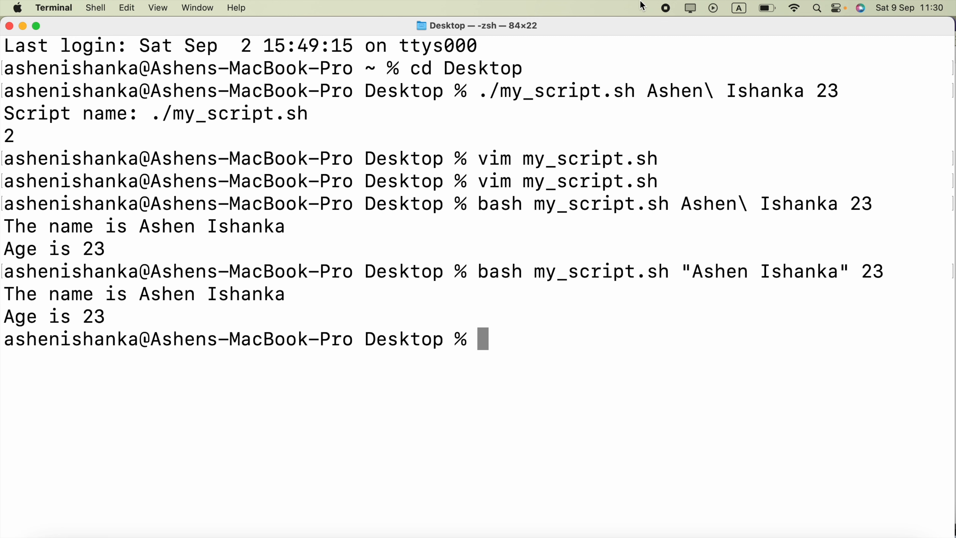